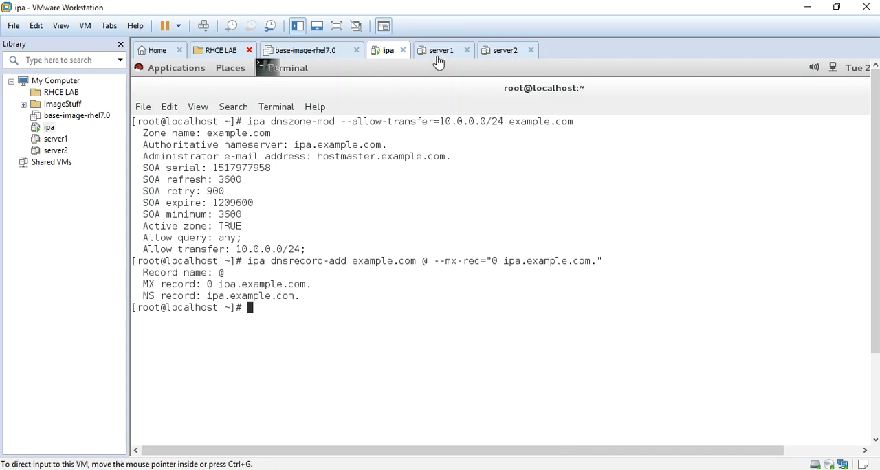
mouse_move(440, 58)
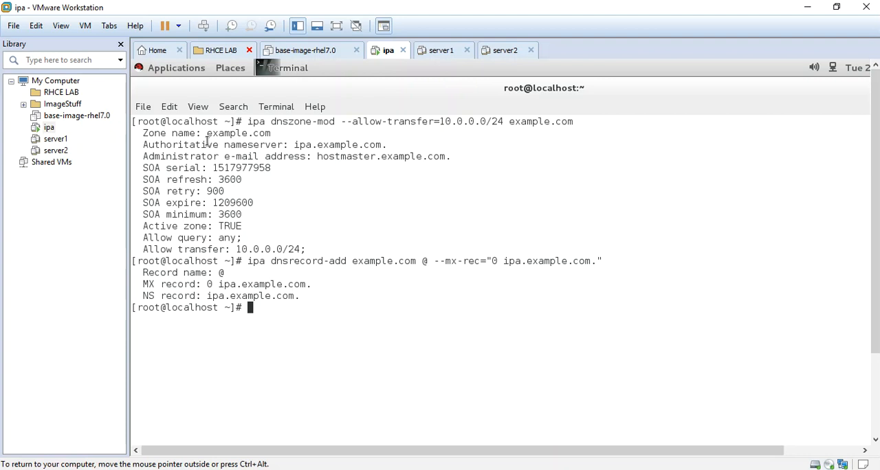
mouse_move(313, 277)
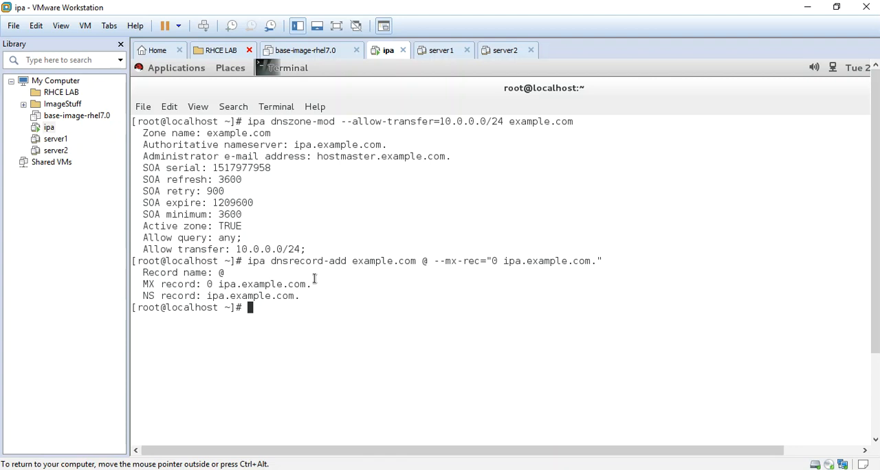
mouse_move(385, 109)
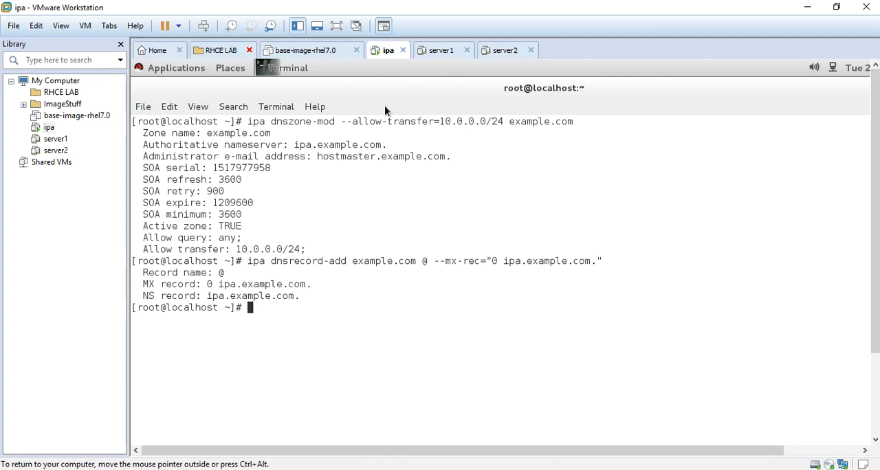
mouse_move(438, 50)
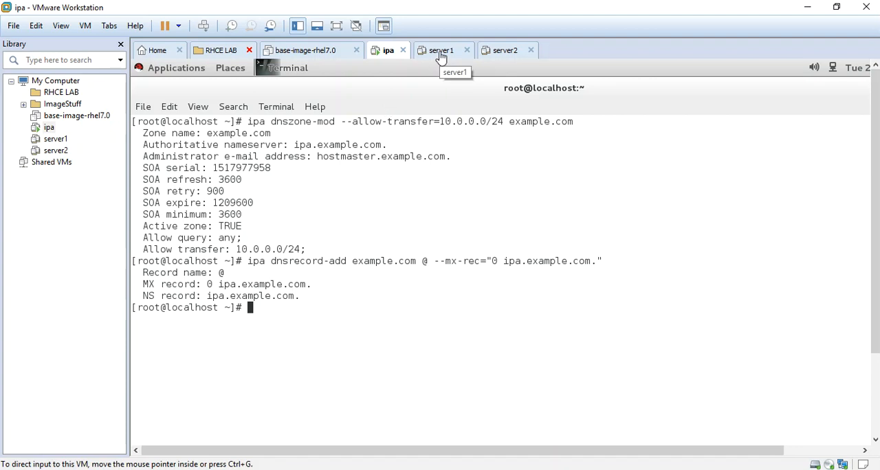
Step: Switch to the server1 VM and power it on to reach the login screen
click(440, 49)
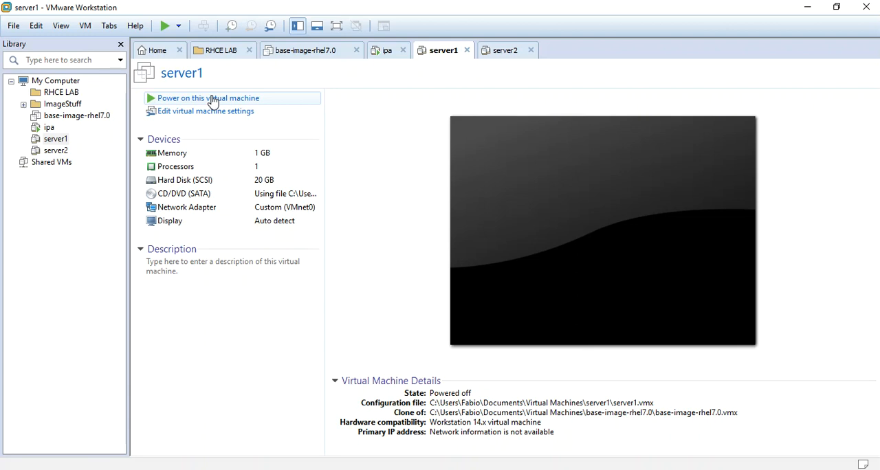
click(208, 98)
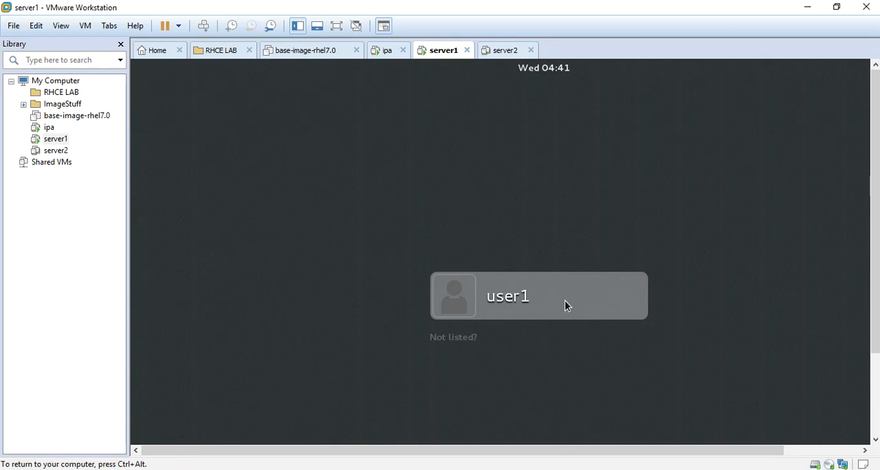
Step: Sign in to server1's GNOME desktop as user1
click(538, 296)
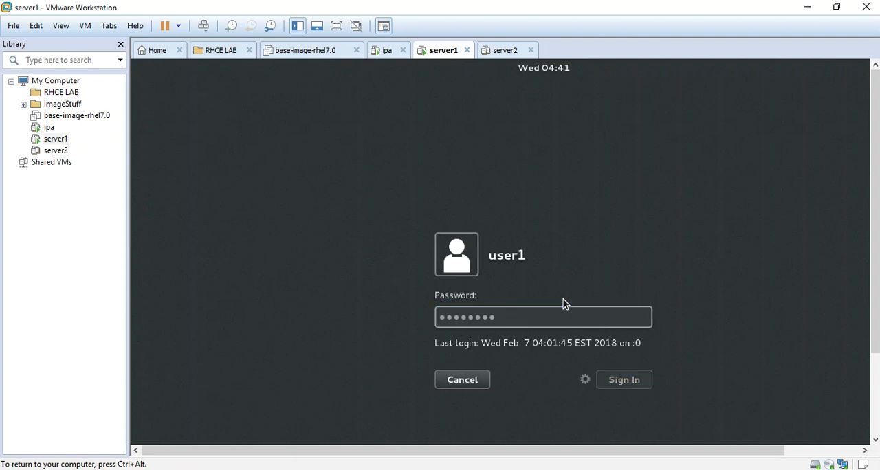
click(624, 380)
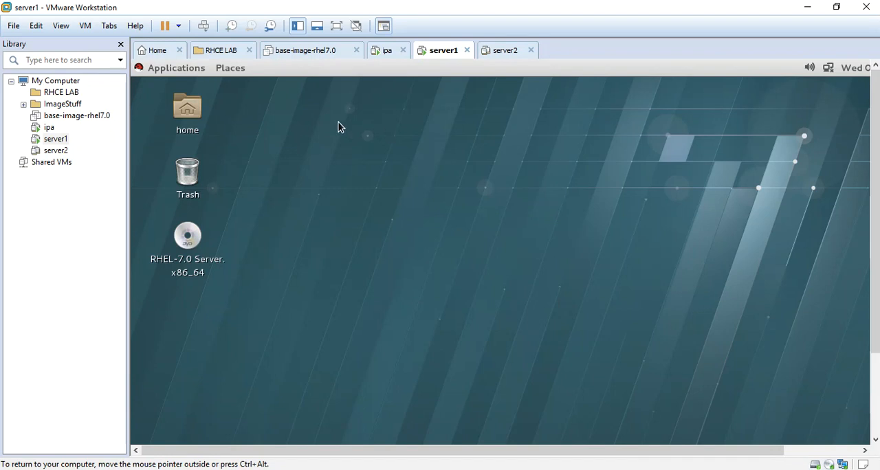
Step: Open a terminal from the desktop's right-click menu
right_click(341, 127)
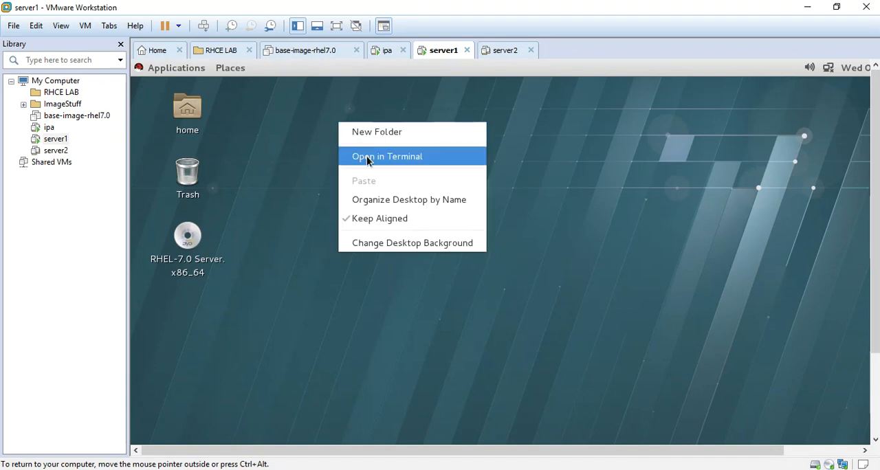
click(388, 156)
text(su -)
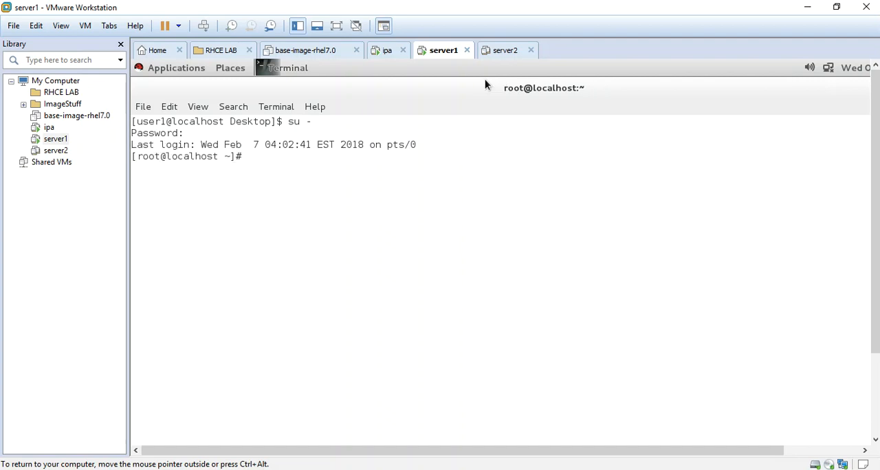
Step: List the connections with nmcli con sh and delete eno16777728
text(nmcli)
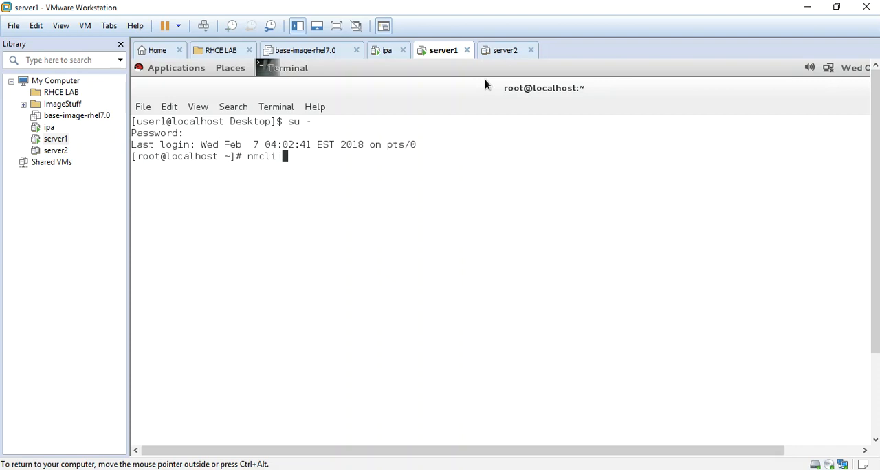
text(con)
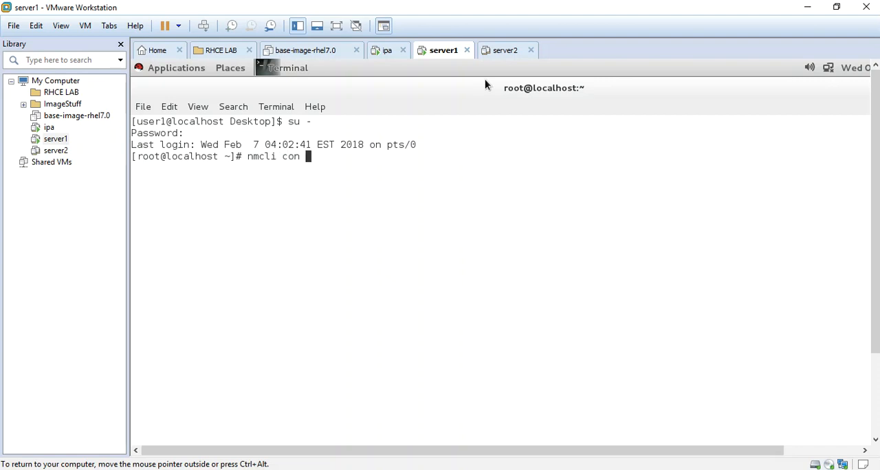
text(sh)
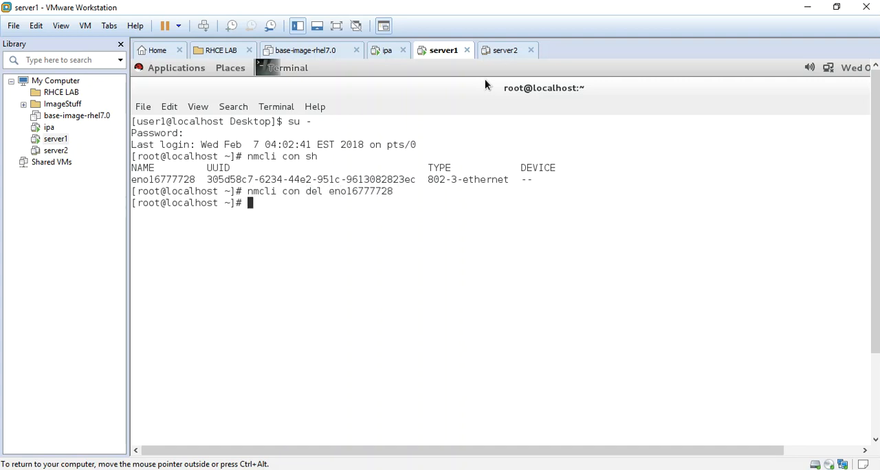
text(nmcli con add con-na)
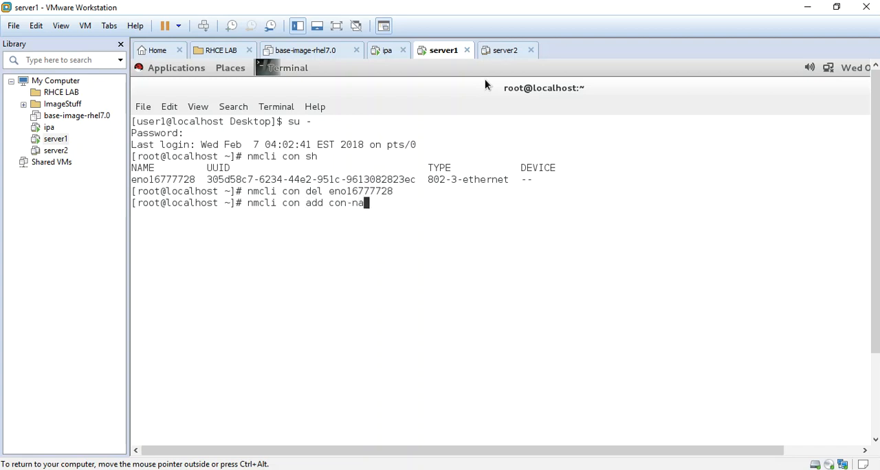
Step: Add ethernet connection eth0 on eno16777728, autoconnect, IP 10.0.0.91/24, gateway 10.0.0.1
text(me eth0 ifnam)
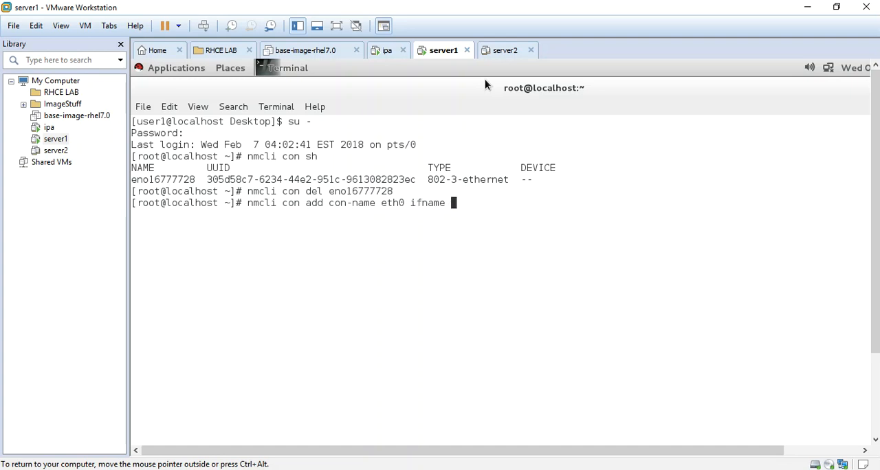
text(eno16777728)
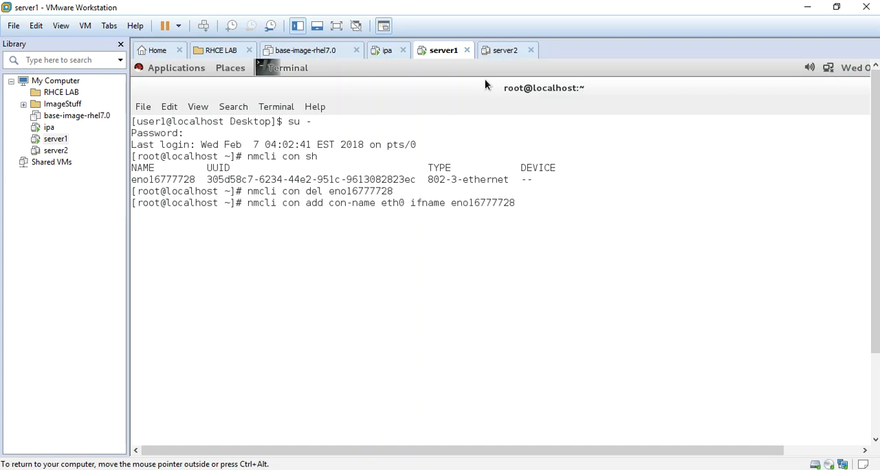
text(type)
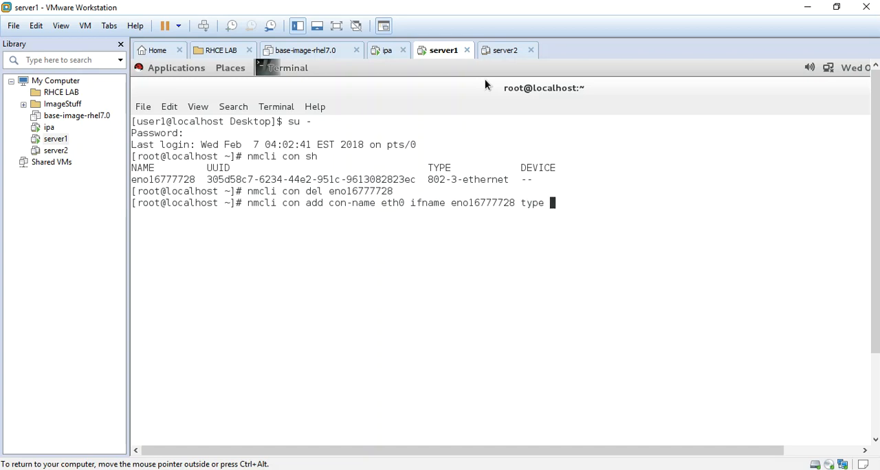
text(ethernet)
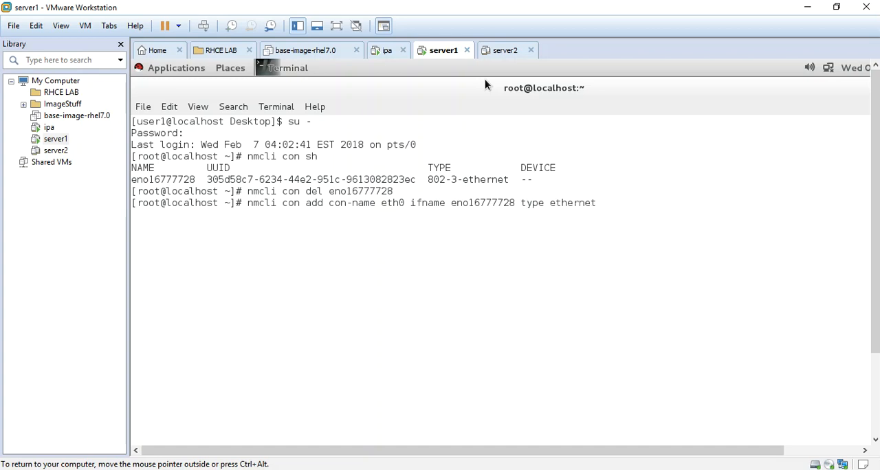
text(autoconnect yes ip4)
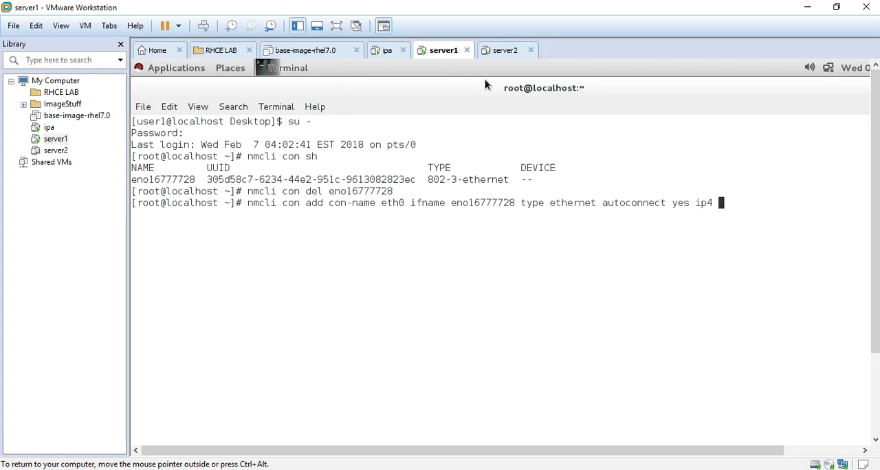
text(10.0.0.)
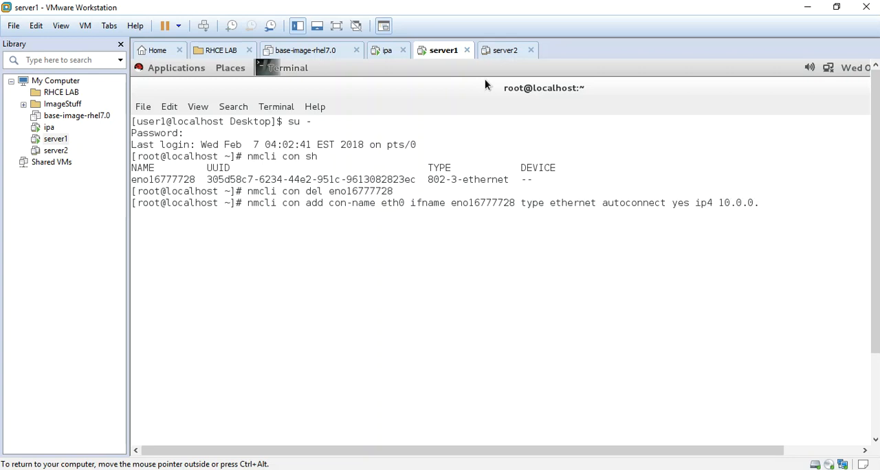
text(91)
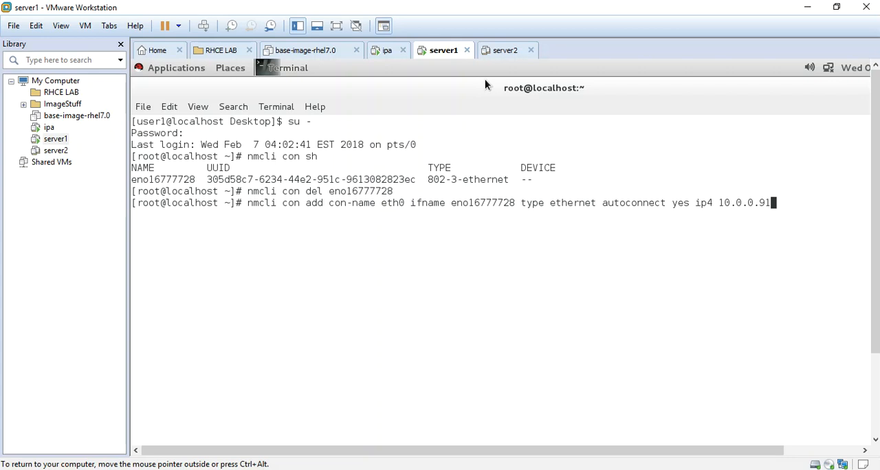
text(/24)
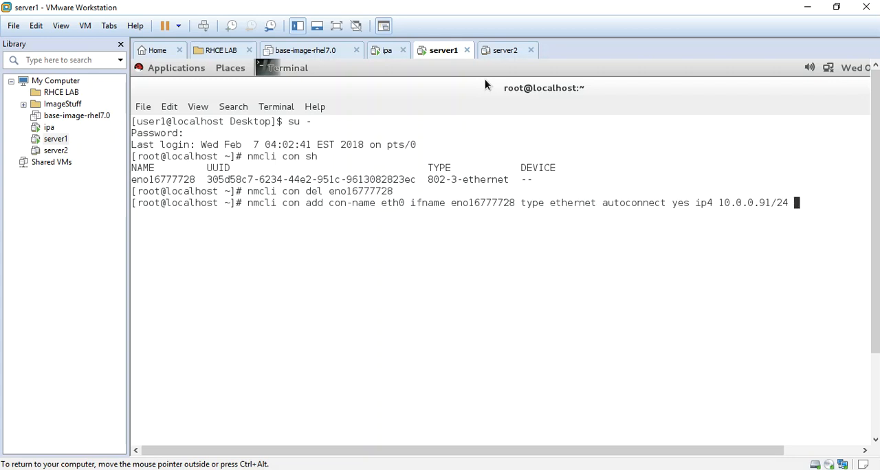
text(gw4)
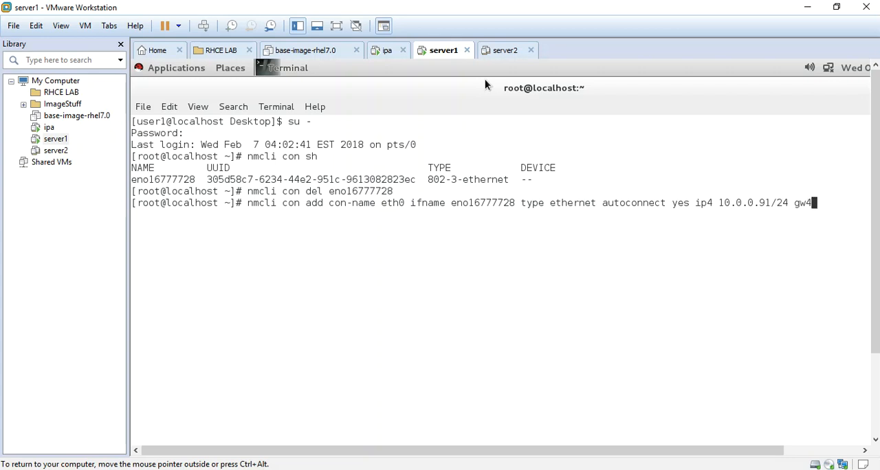
text(10.0.0.)
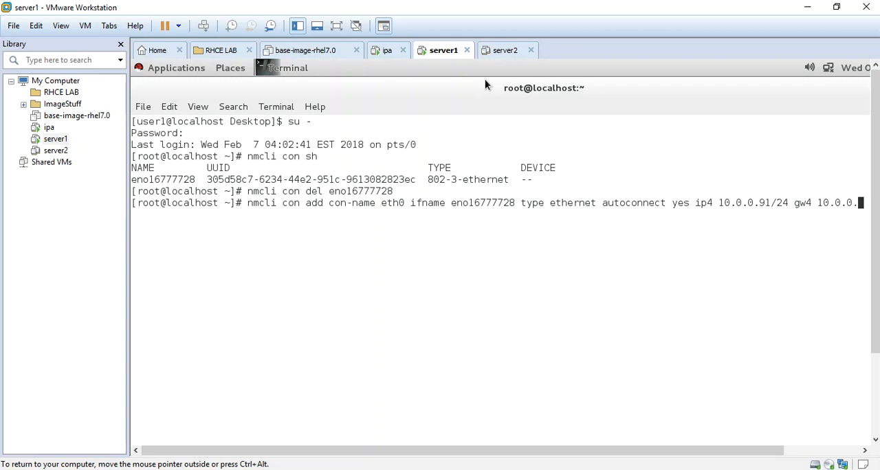
text(1)
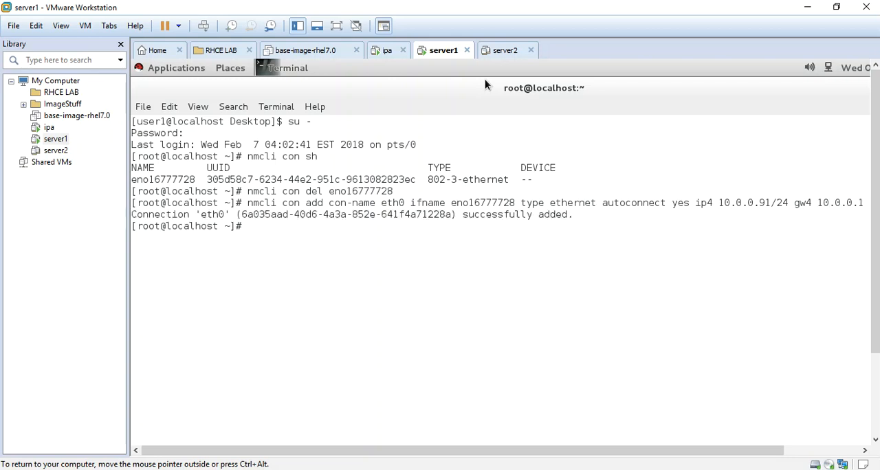
Step: Set eth0 to ipv4.method manual and ipv4.dns 10.0.0.90 with nmcli con mod
text(nmcli)
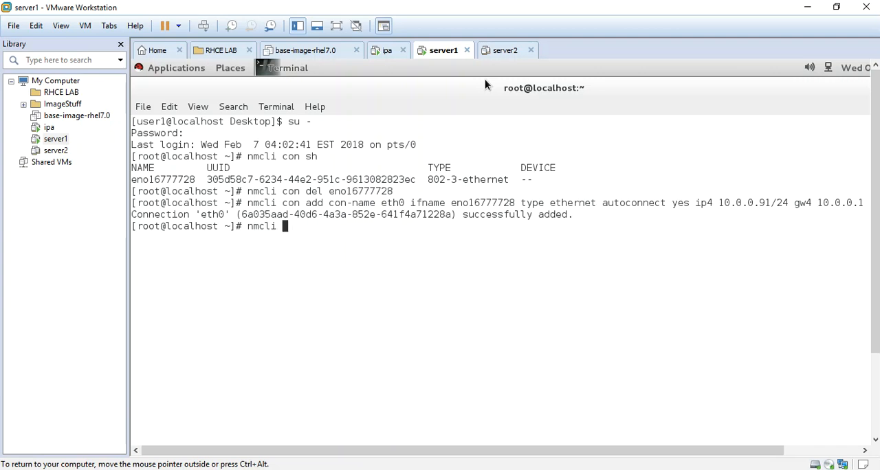
text(con)
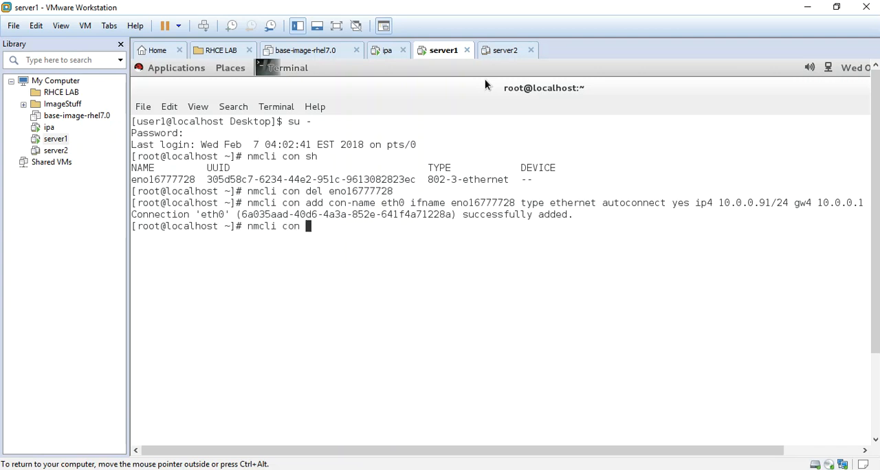
text(mod ipv)
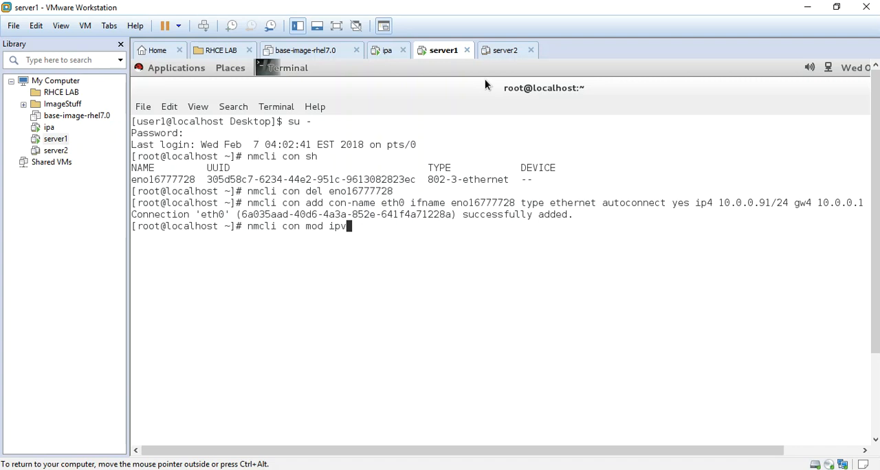
text(4.)
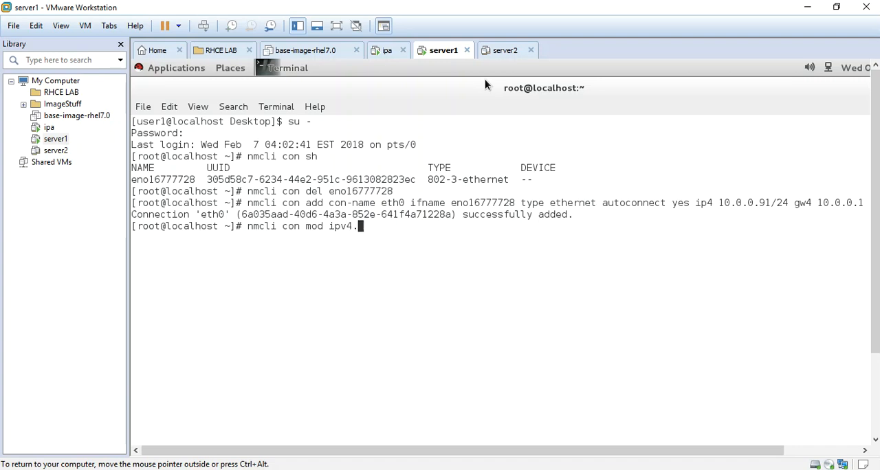
text(me)
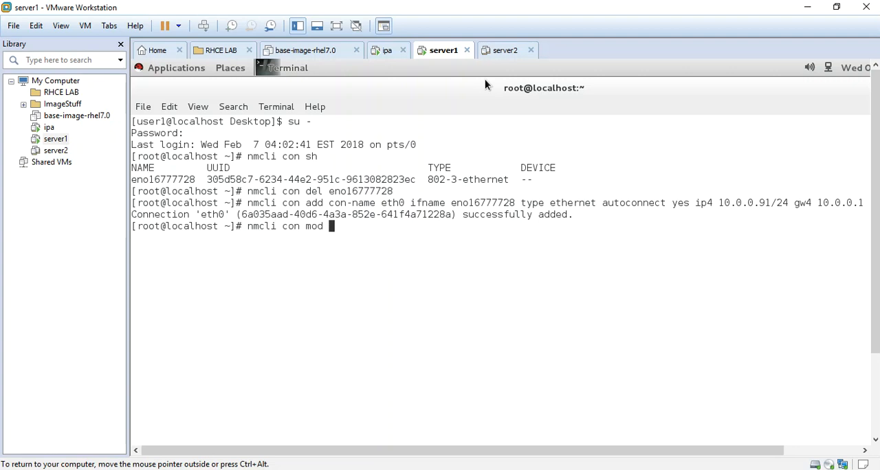
text(eth0)
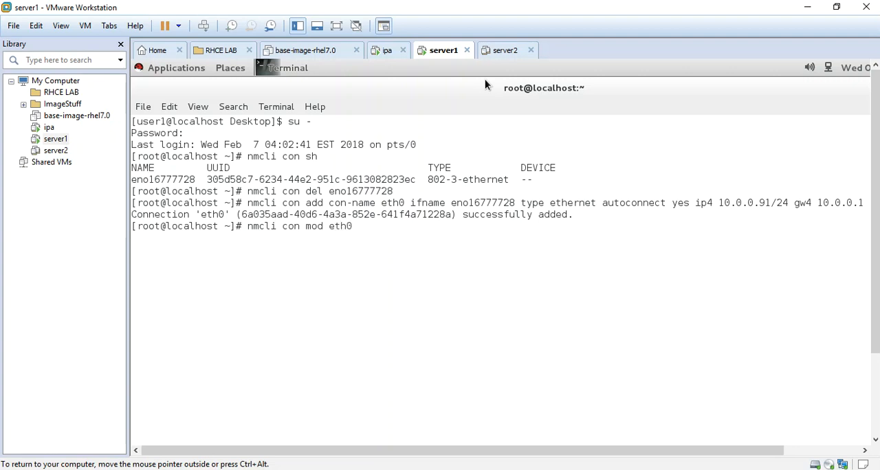
text(ipv4)
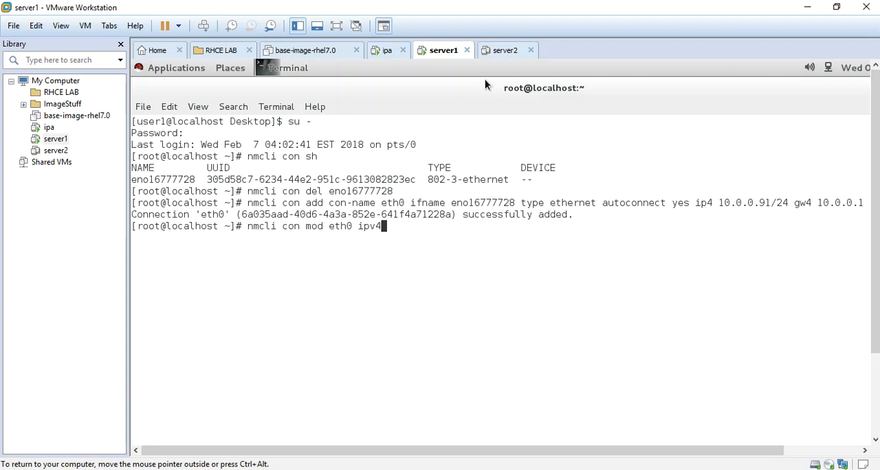
text(.method m)
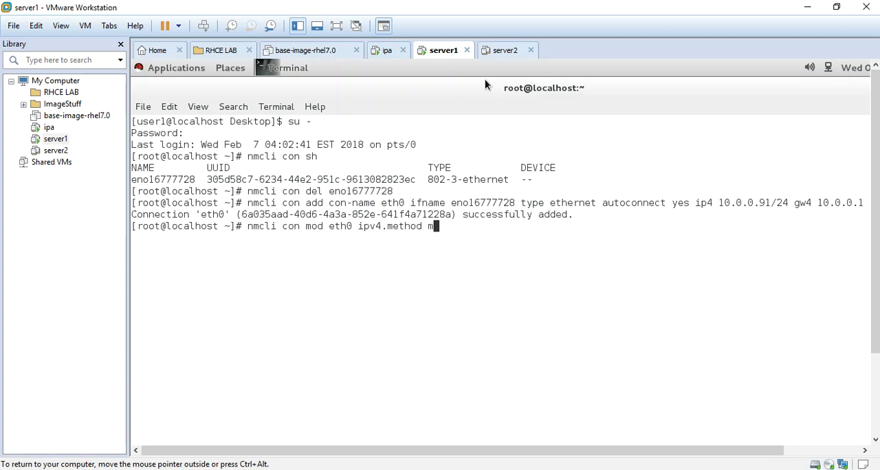
text(anual)
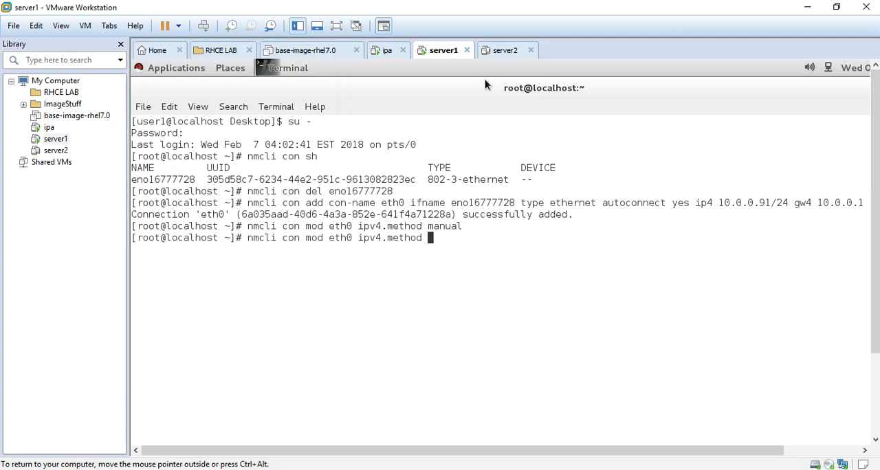
text(dns)
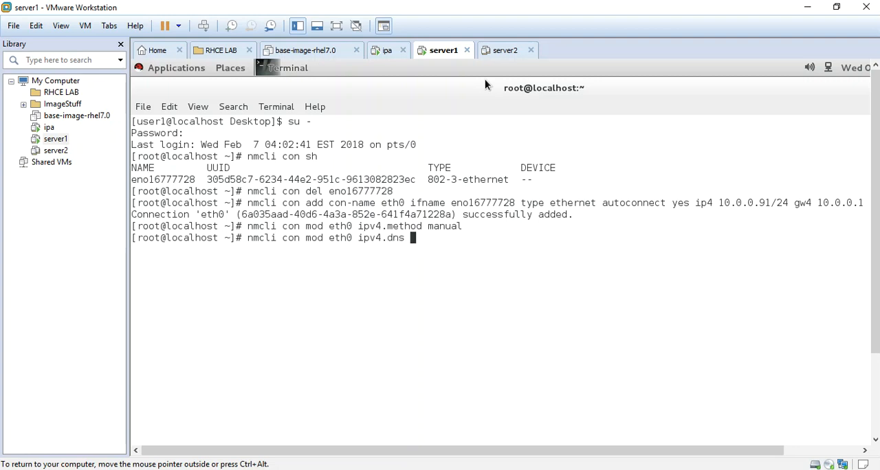
text(10.0.0.)
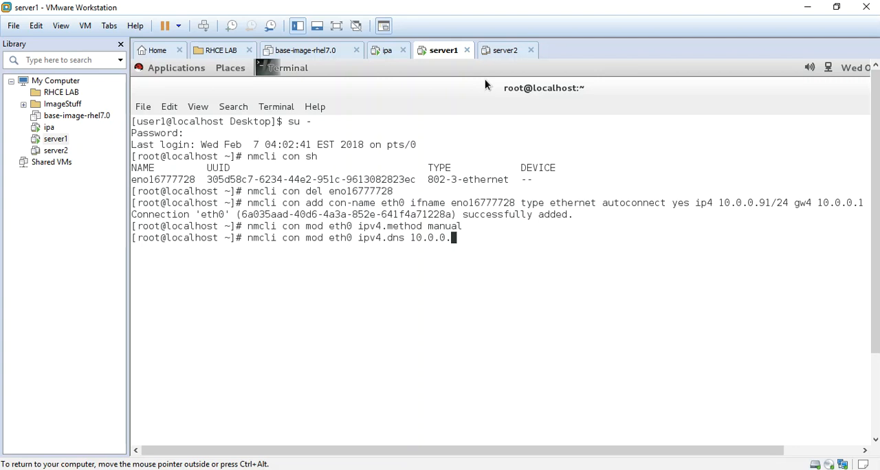
text(90)
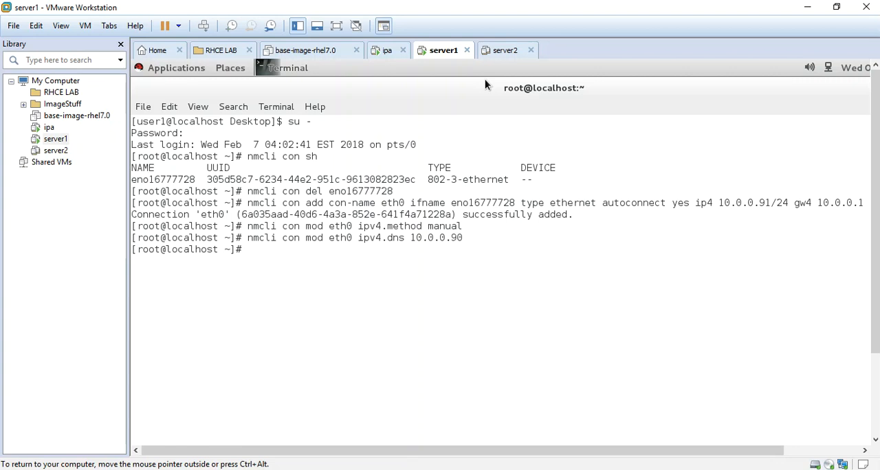
Step: Bring eth0 down and up again to reactivate it, then clear the terminal
text(nmcli con)
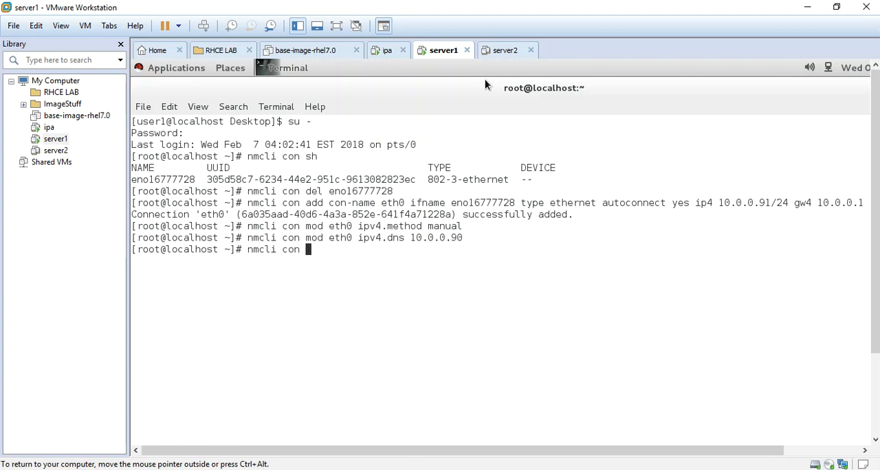
text(down)
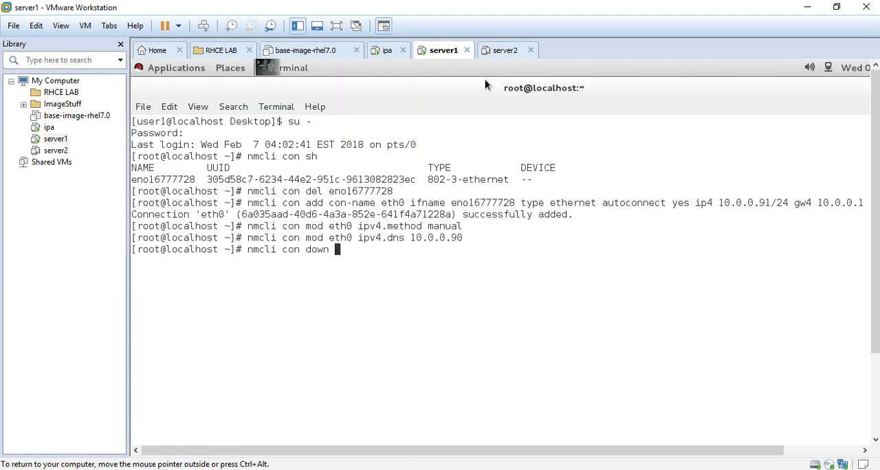
text(eth0)
text(nmcli con down)
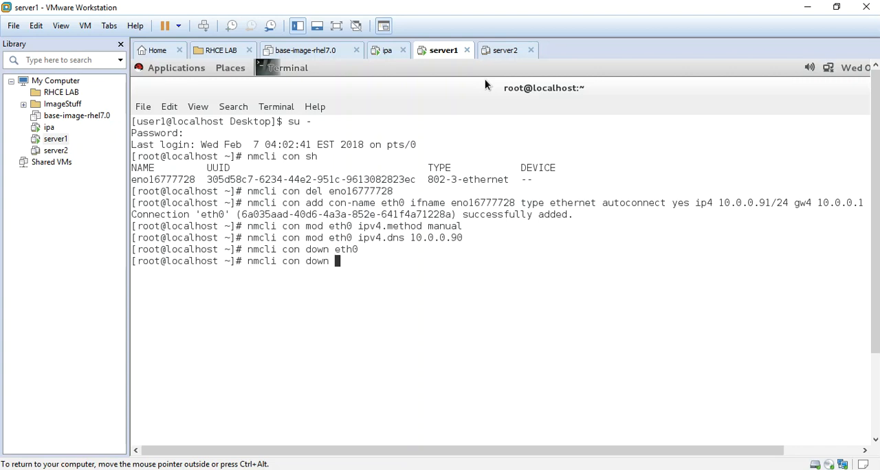
text(up eth0)
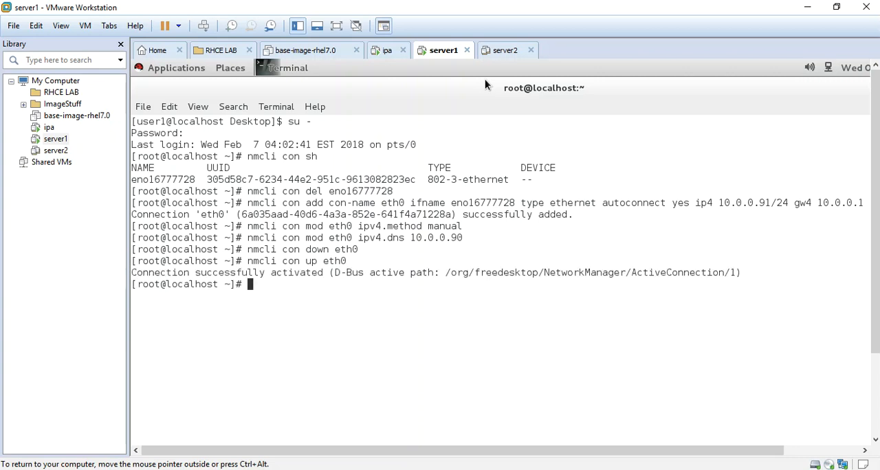
text(clear)
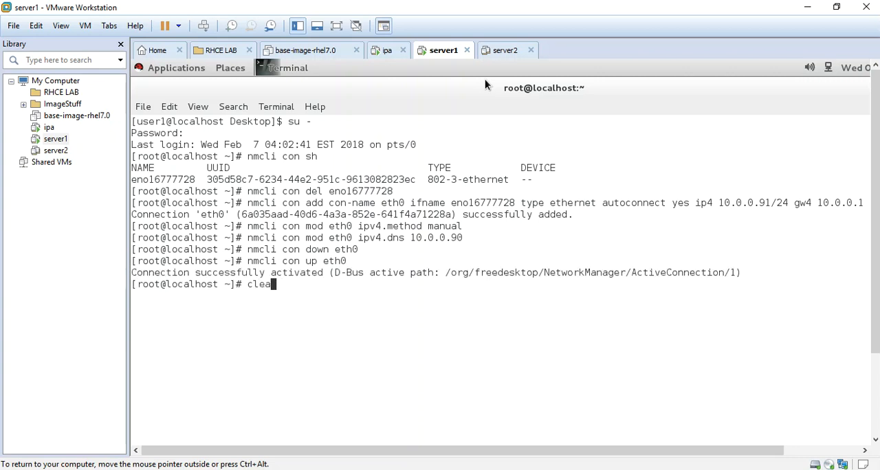
key(Return)
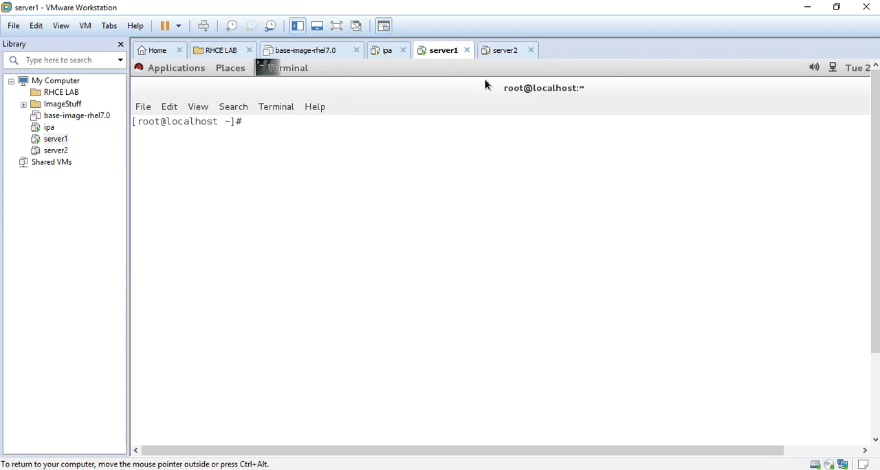
Step: Ping 10.0.0.90 and stop after a few replies showing 0% packet loss
text(ping)
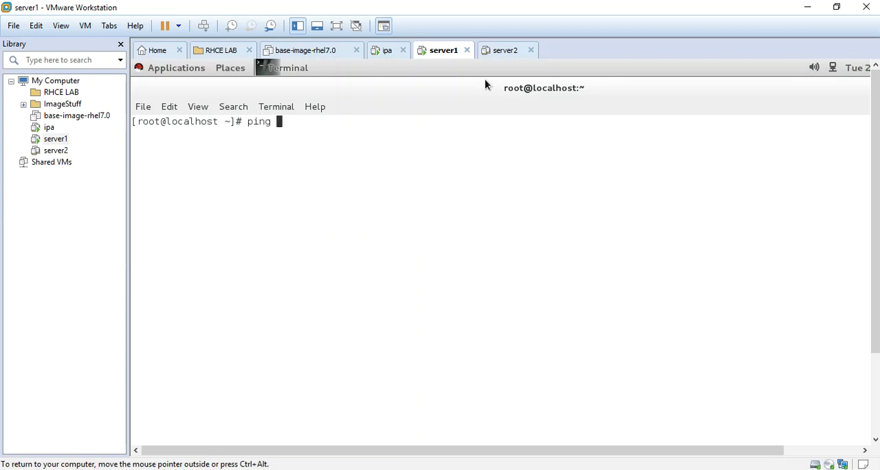
text(10.0.0.)
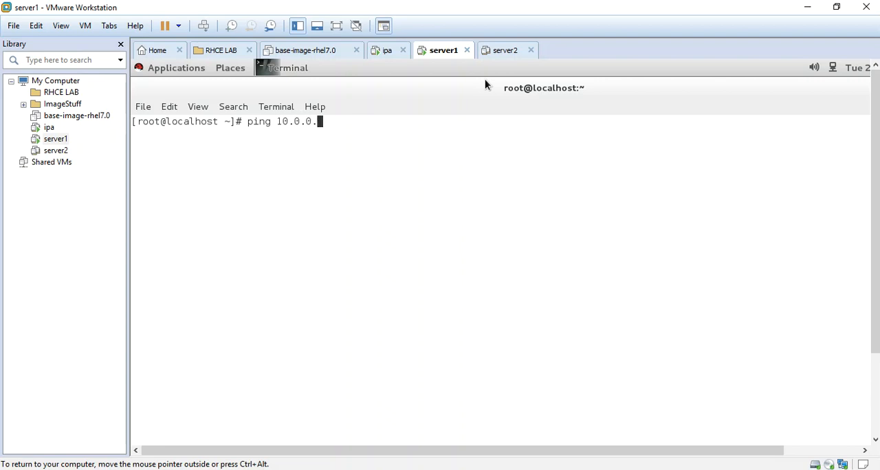
key(Return)
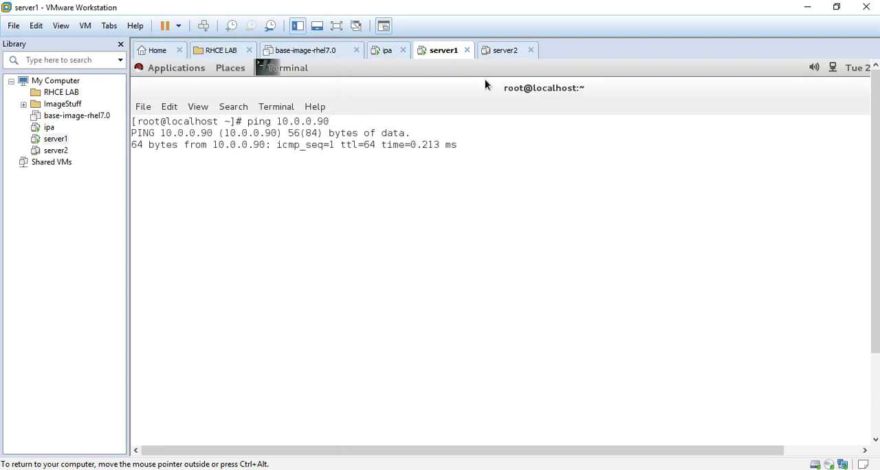
key(ctrl+c)
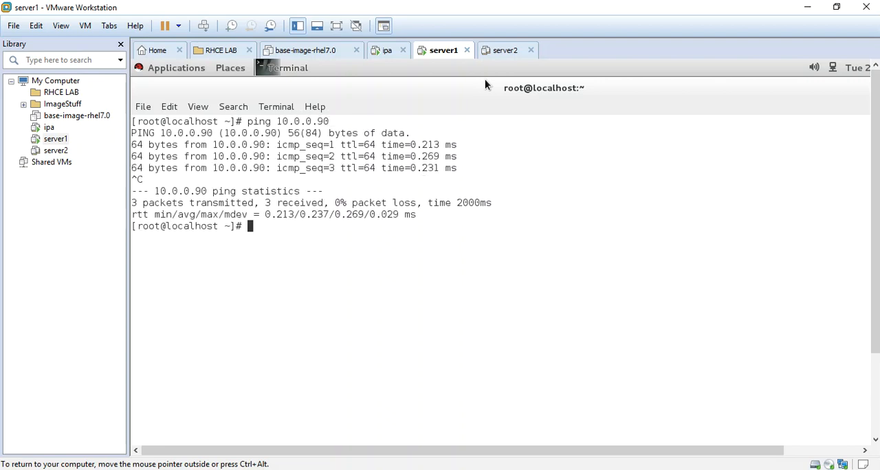
Step: Edit /etc/hosts in vim, adding 10.0.0.90 ipa.example.com ipa
text(vim)
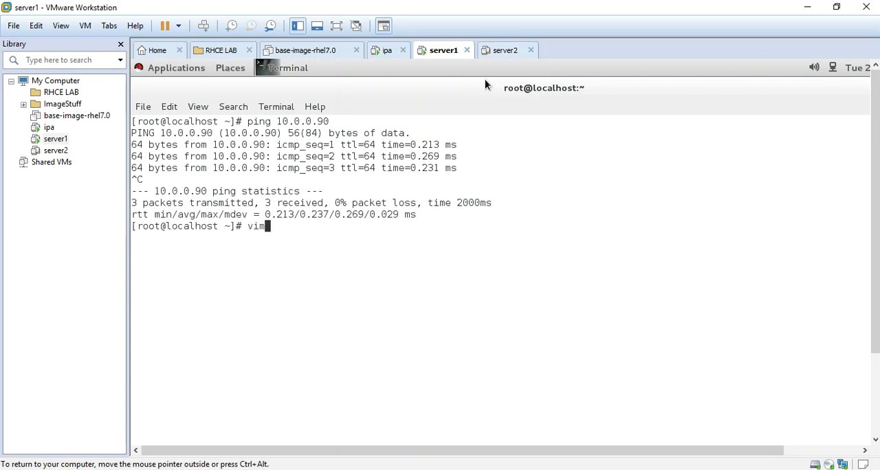
text(/etc/)
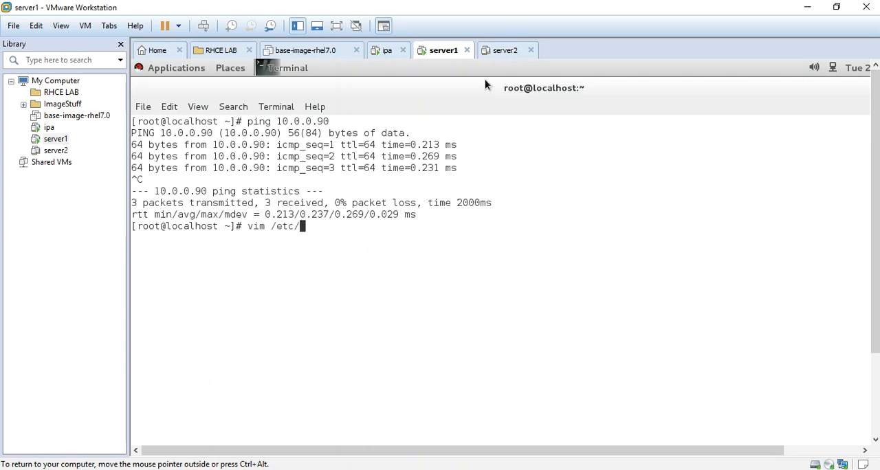
key(Return)
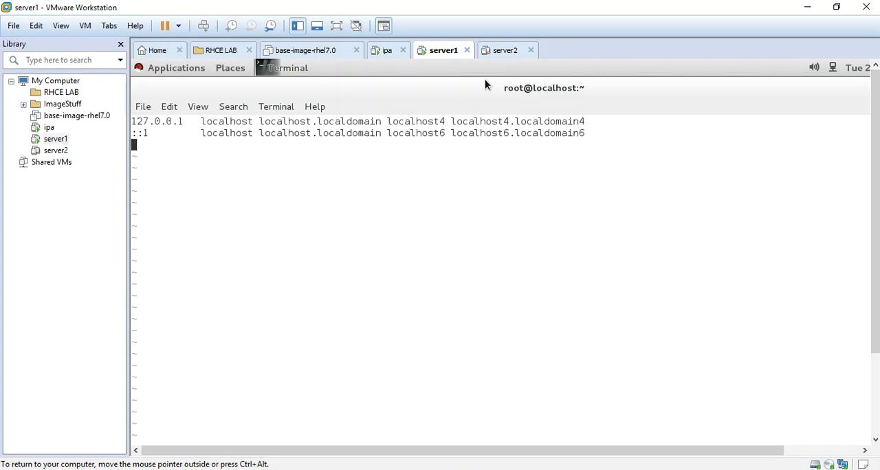
text(10.0.0.)
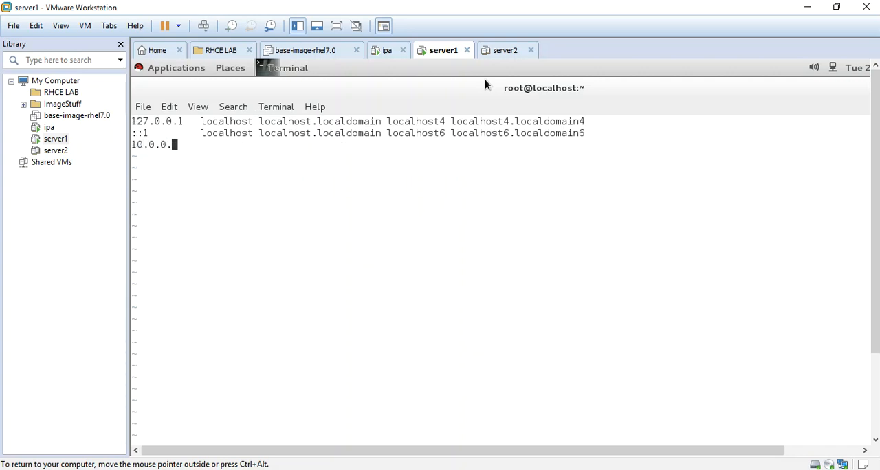
text(90)
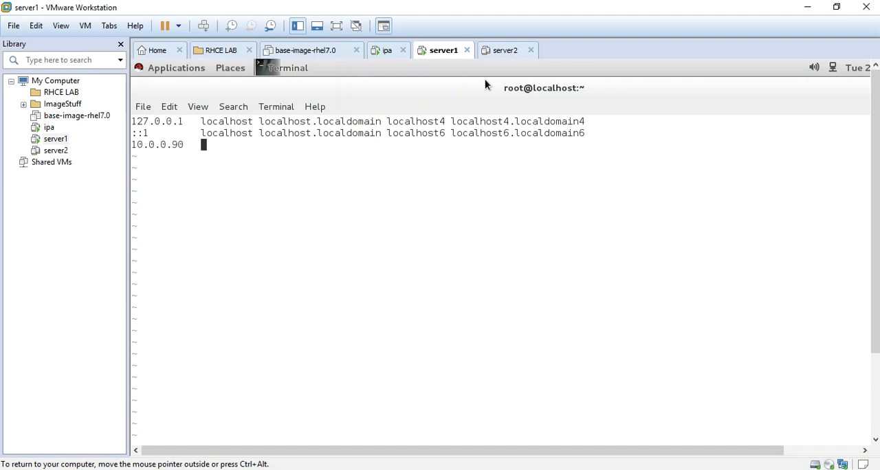
text(ipa.s)
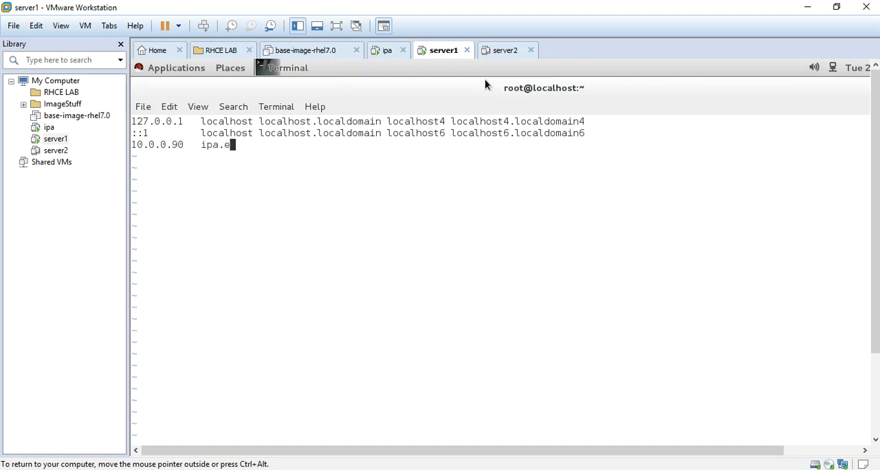
text(xample.com)
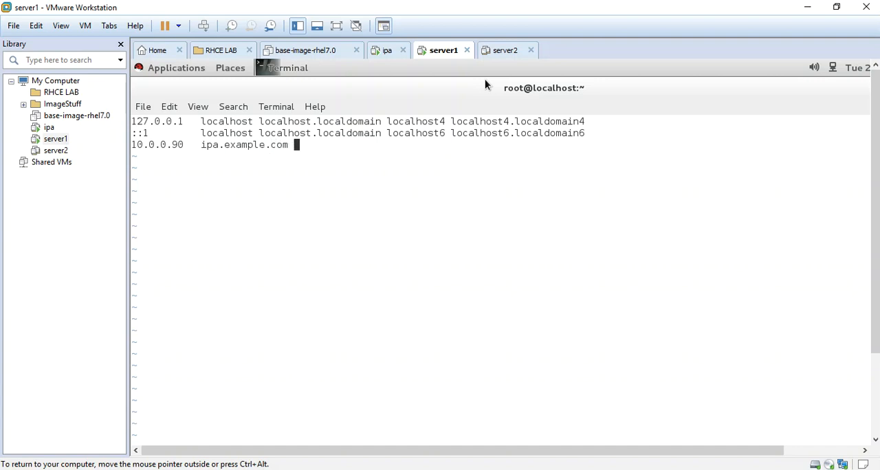
text(ipa)
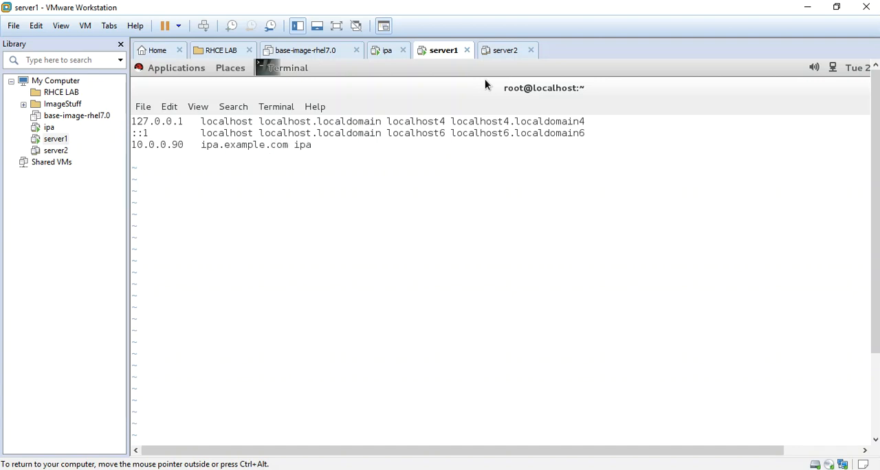
Step: Add 10.0.0.91 server1.example.com and 10.0.0.92 server2.example.com entries
text(10.0.0.)
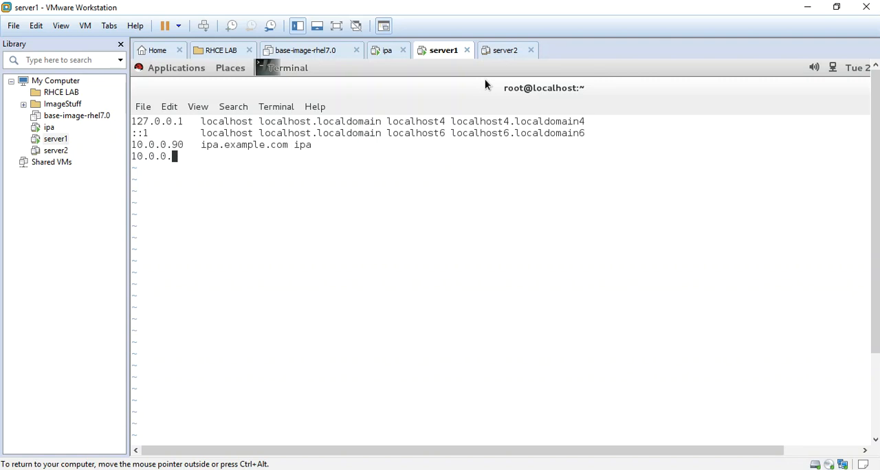
text(91)
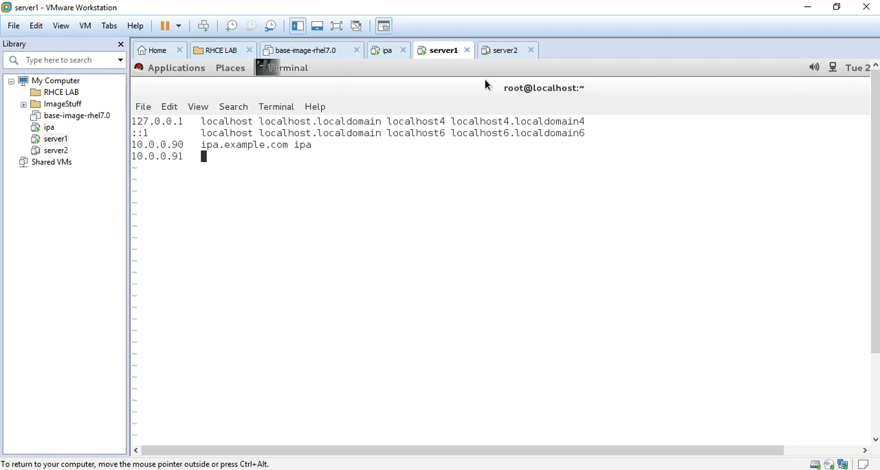
text(server)
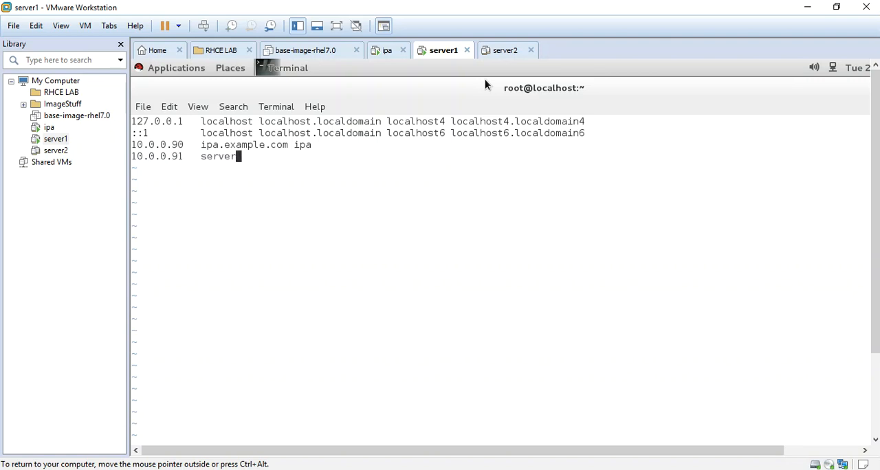
text(1.example.com server)
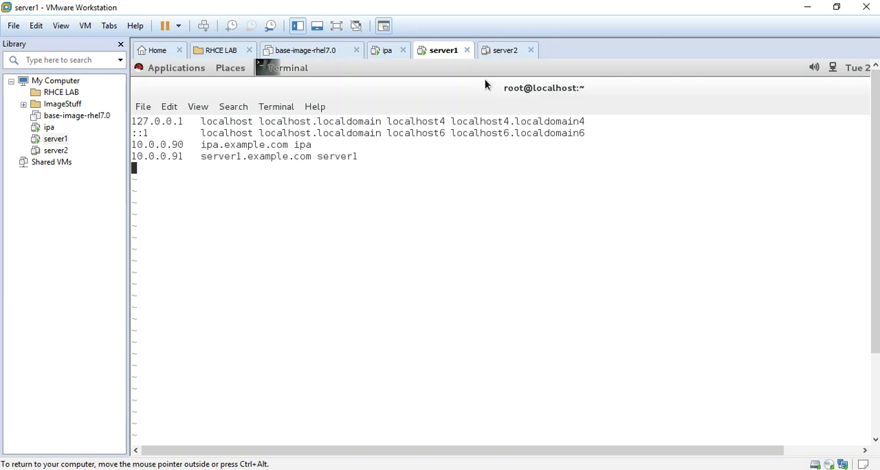
text(10.0.0.)
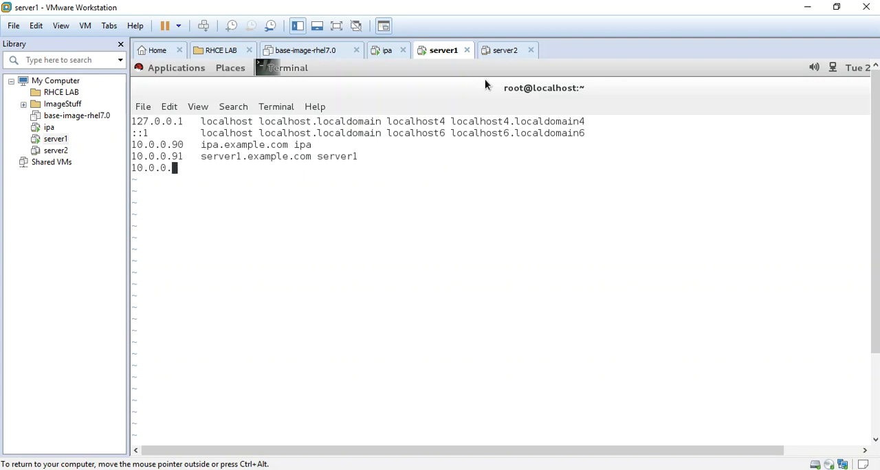
text(92)
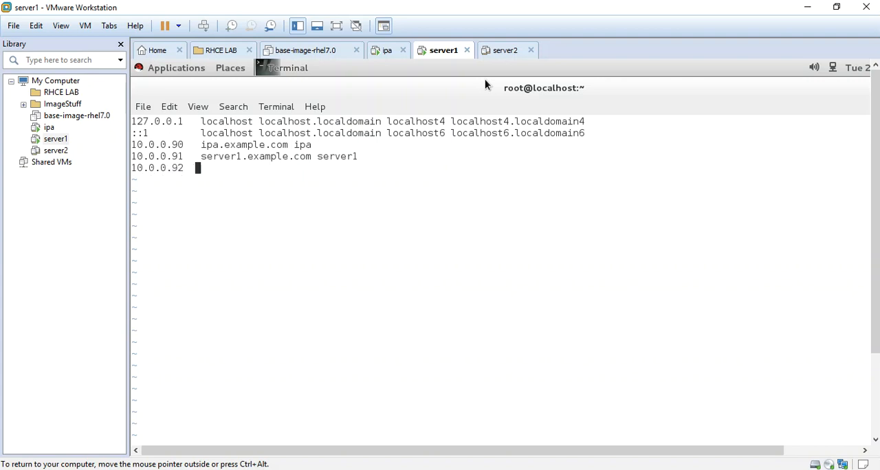
text(server2.exm)
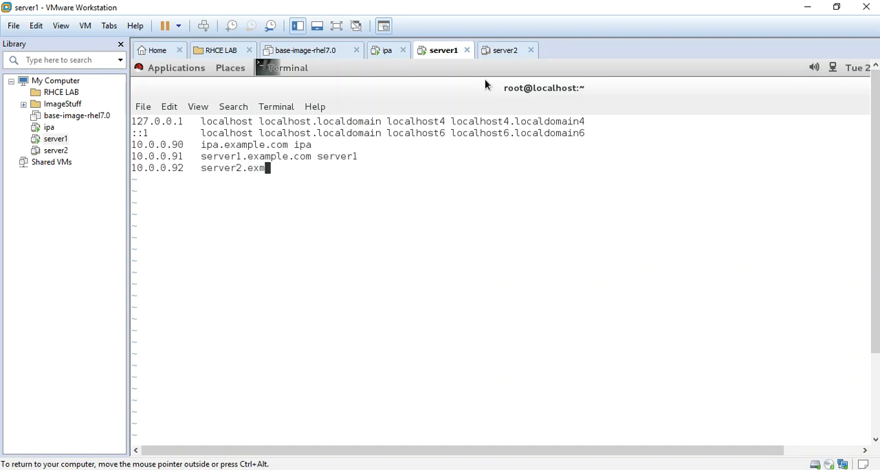
text(ple.com se)
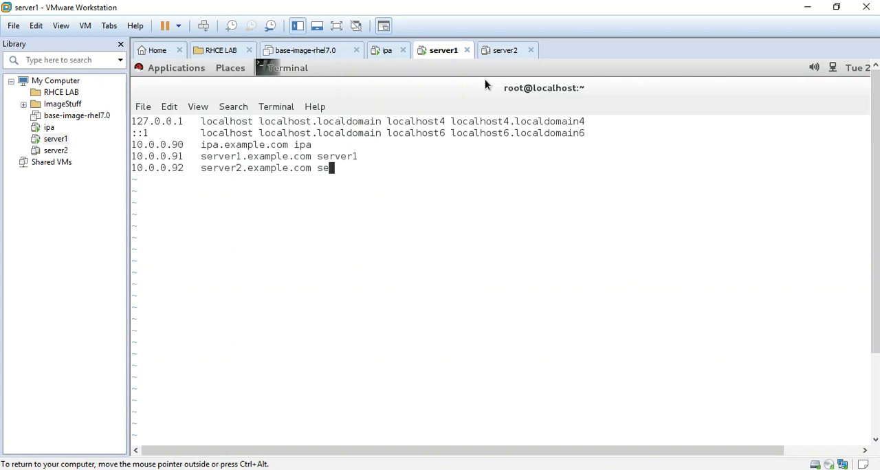
text(rver2)
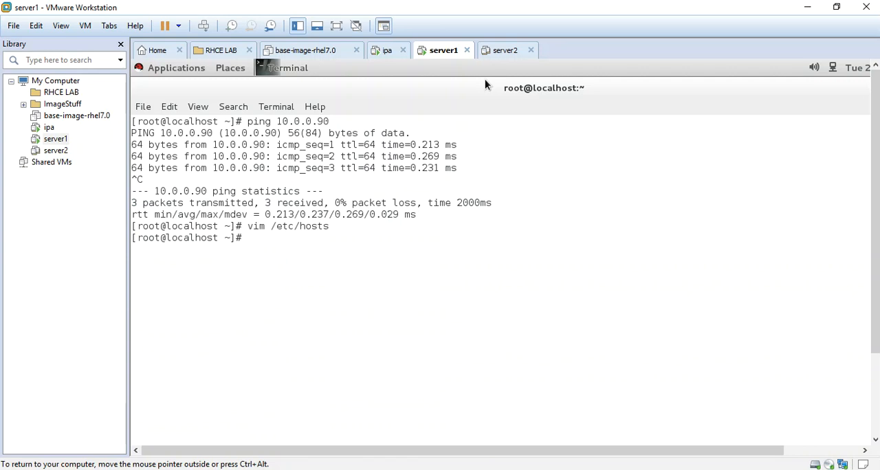
Step: Set the hostname to server1.example.com with hostnamectl
text(hostnamectl set-hostname s)
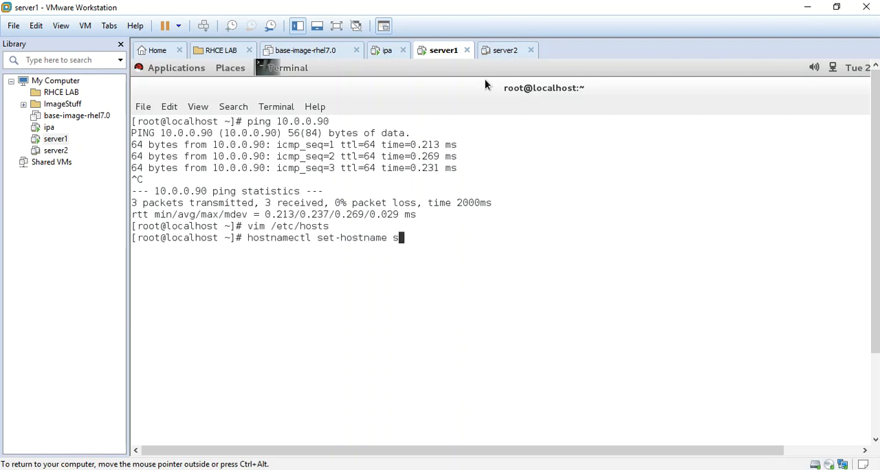
text(erver1,)
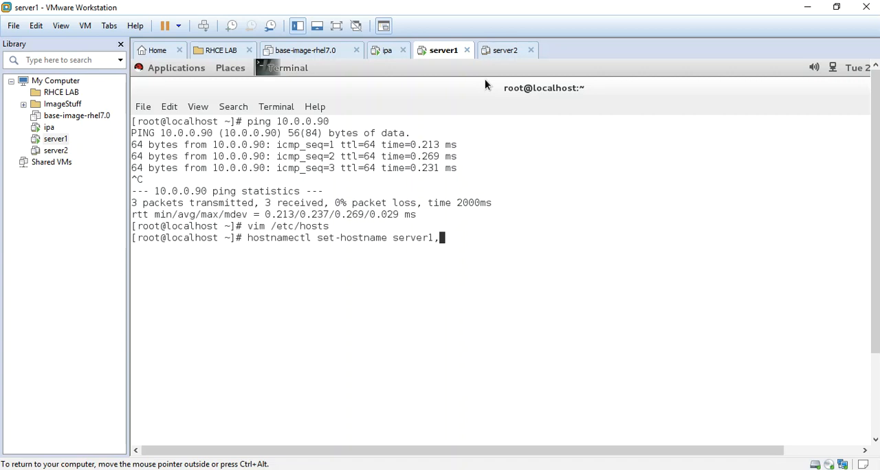
text(.example.c)
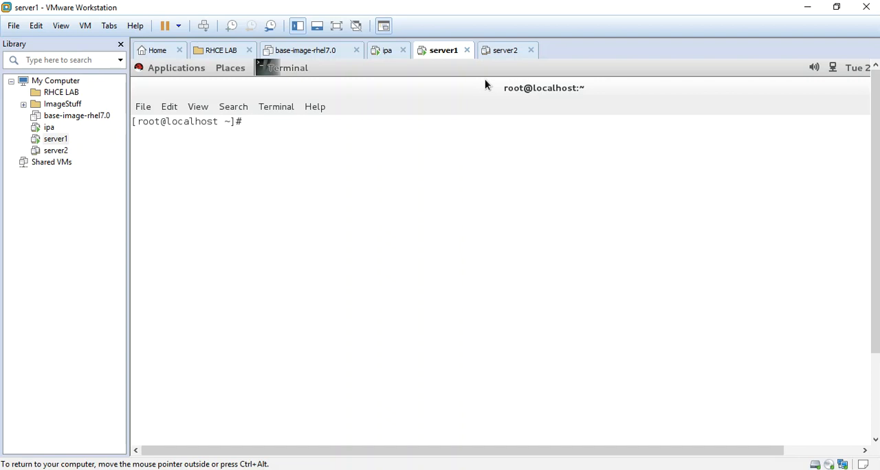
Step: Install nss-pam-ldapd and pam_krb5 with yum, then clear the terminal
text(yum)
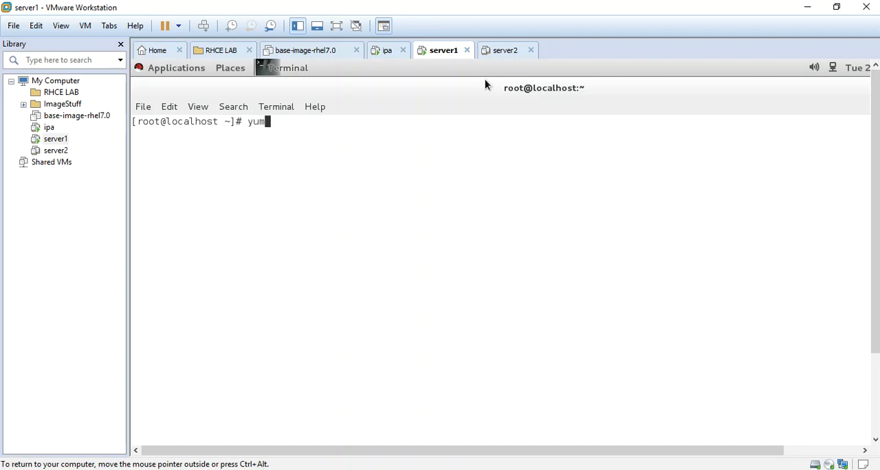
text(install)
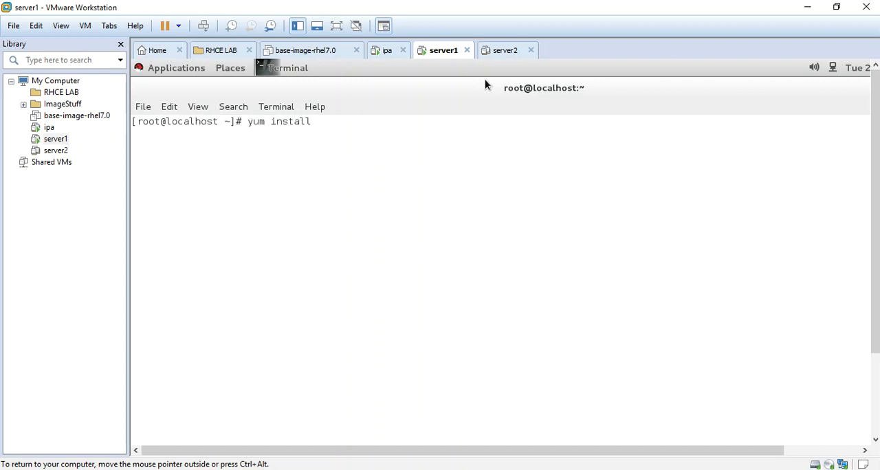
text(ns)
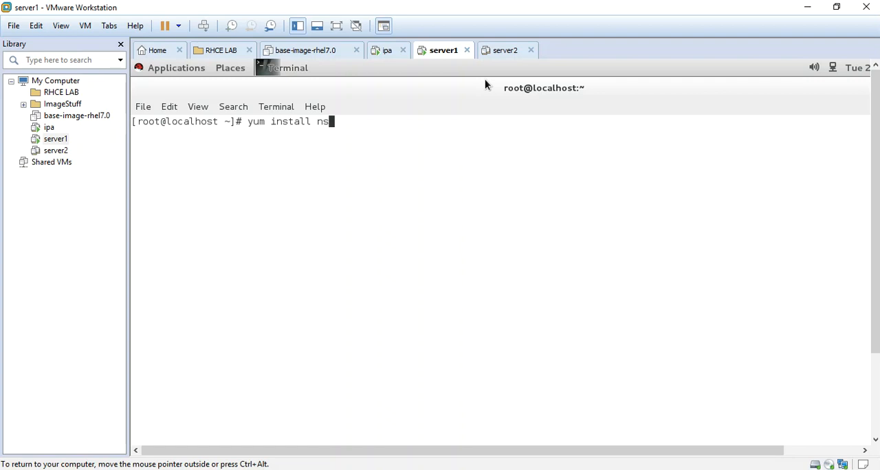
text(s)
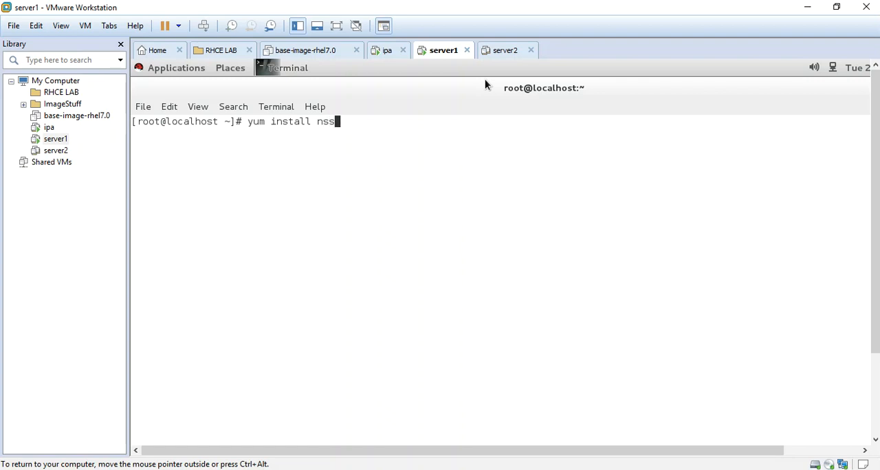
text(-pam)
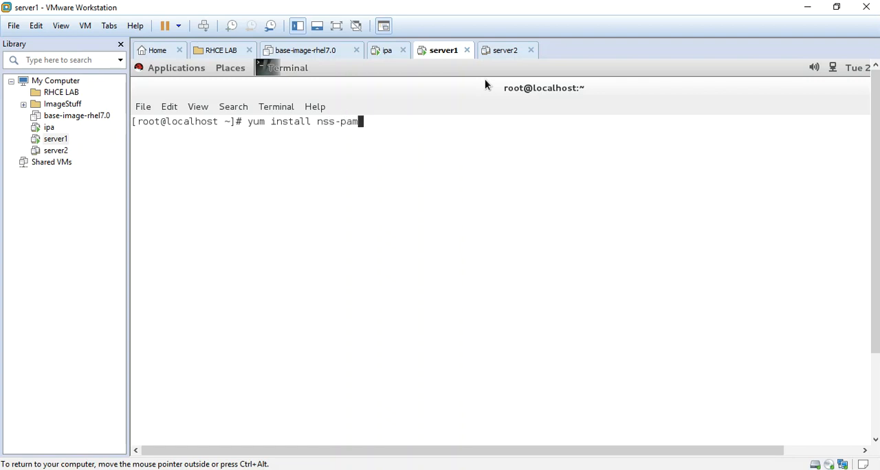
text(-)
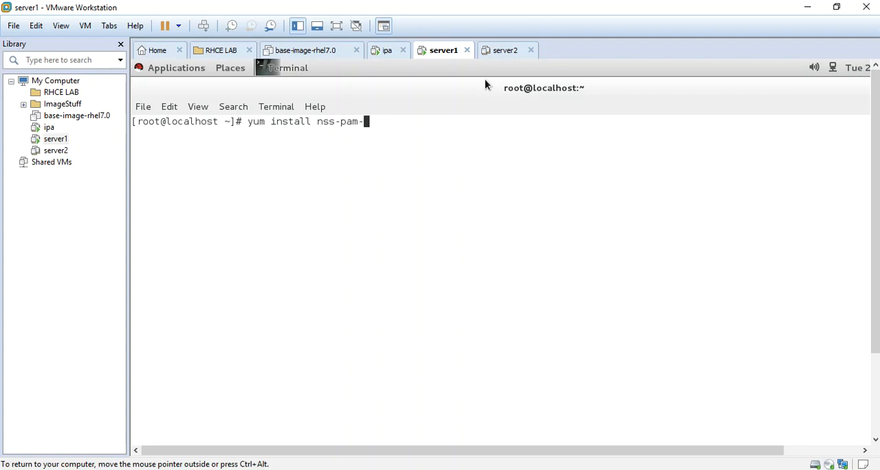
text(ldapd pam)
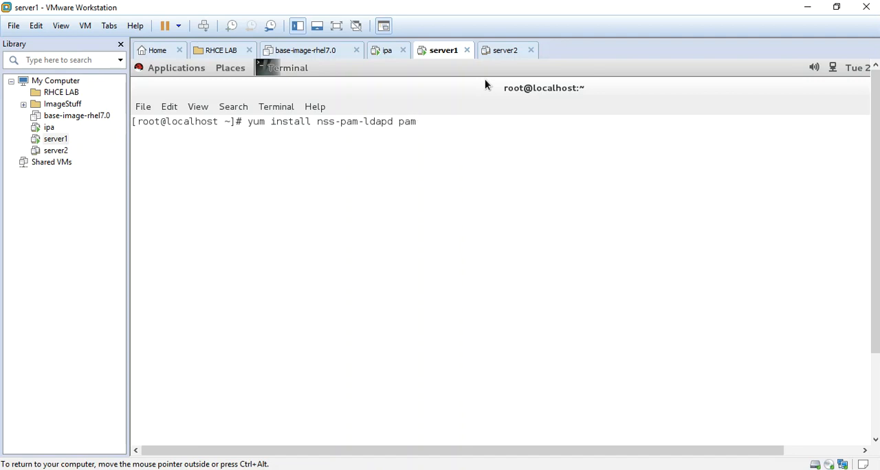
text(_krb)
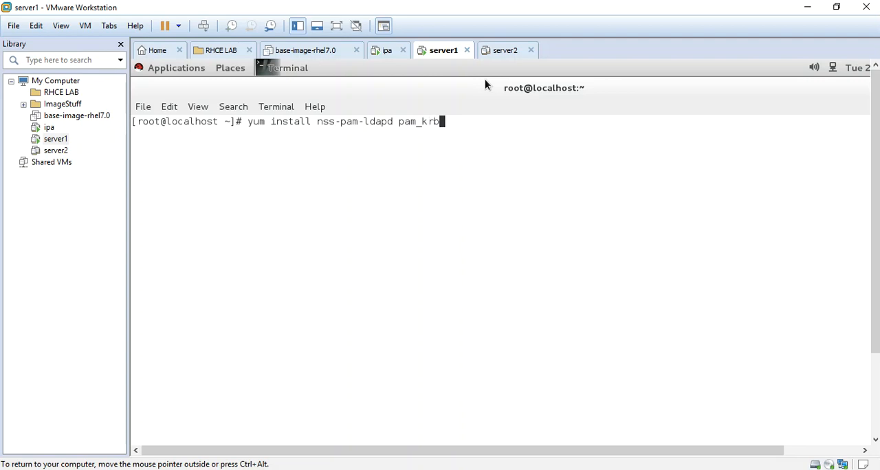
text(5 -y)
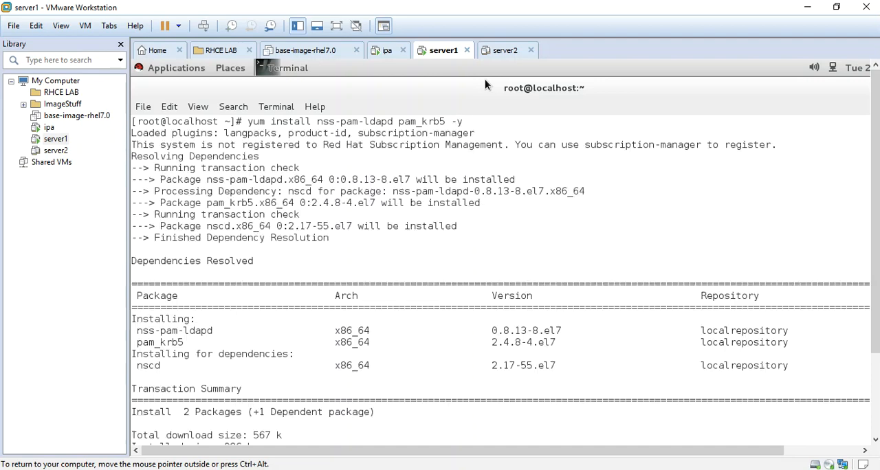
scroll(down, 3)
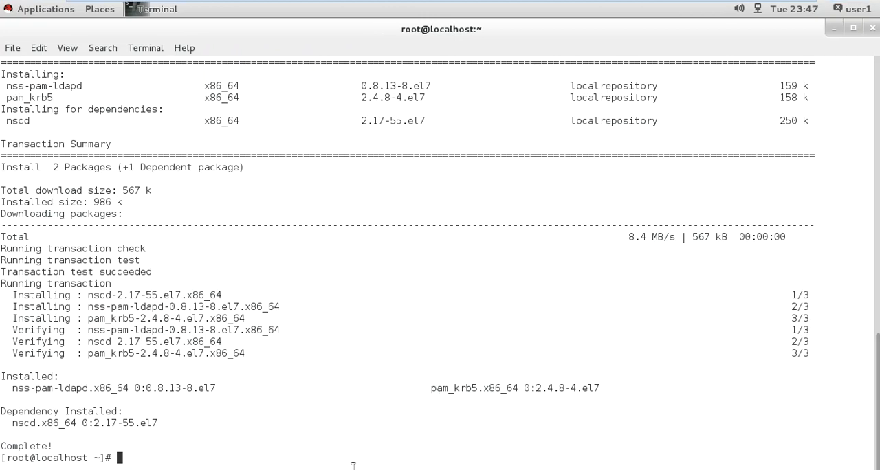
text(cle)
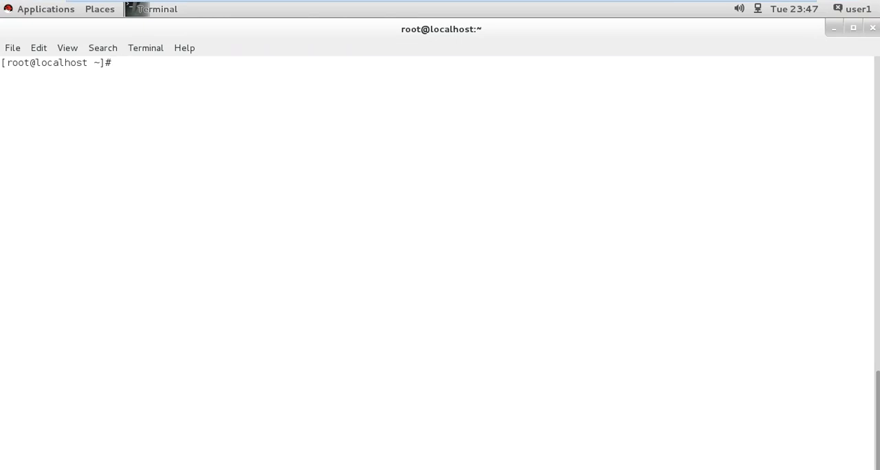
Step: Launch authconfig-tui to reach the Authentication Configuration screen
text(authconfig)
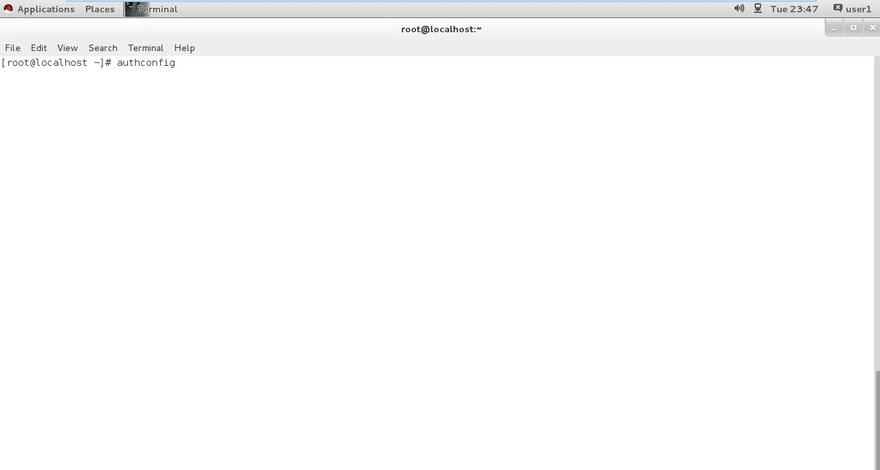
text(-tui)
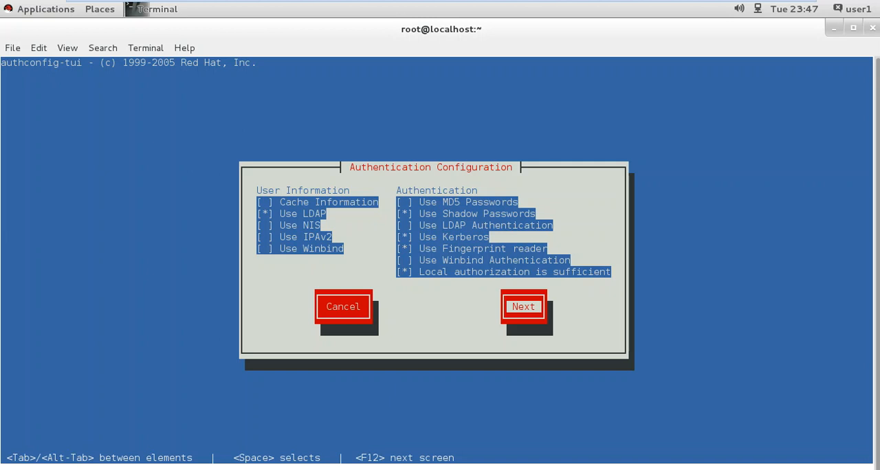
Step: Enable TLS with LDAP server ldap://ipa.example.com and base DN dc=example,dc=com
click(522, 305)
text(ldap://ipa.ex)
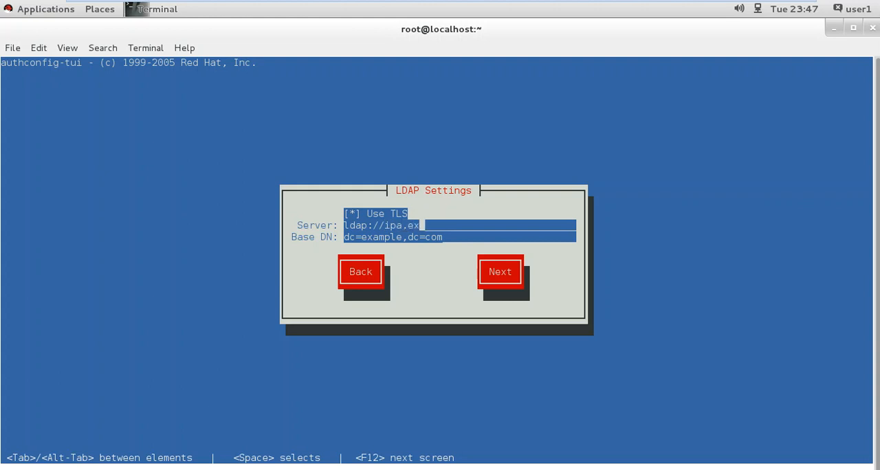
text(aple.com)
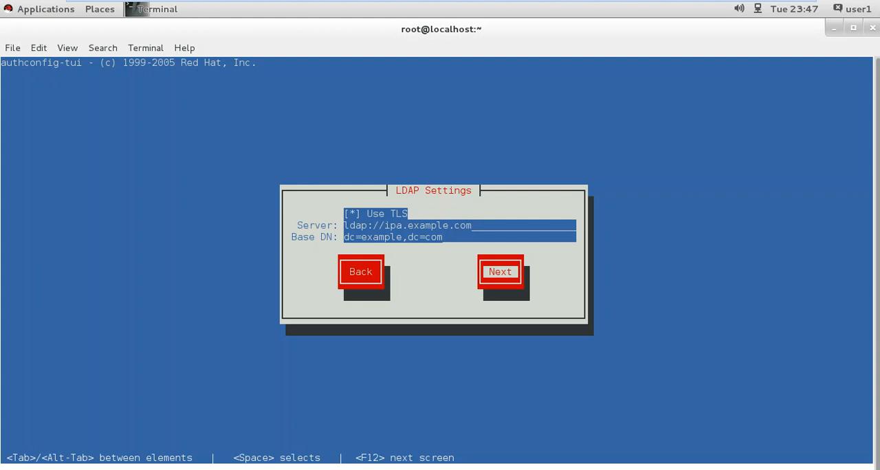
Step: Enter Kerberos realm EXAMPLE.COM with DNS lookups for realm hosts and KDCs enabled
click(500, 272)
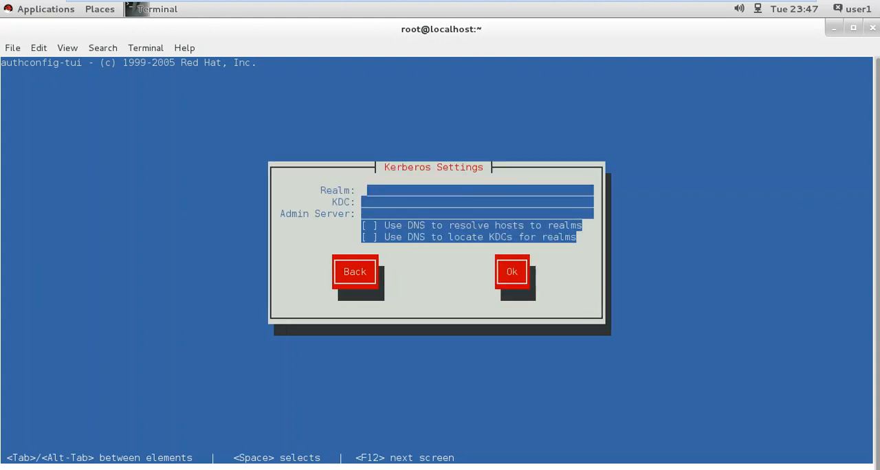
text(EXAMPLE)
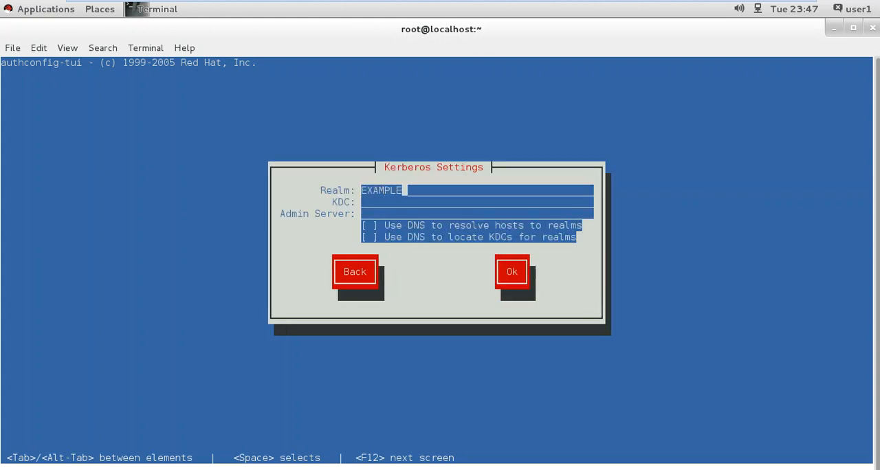
text(.COM)
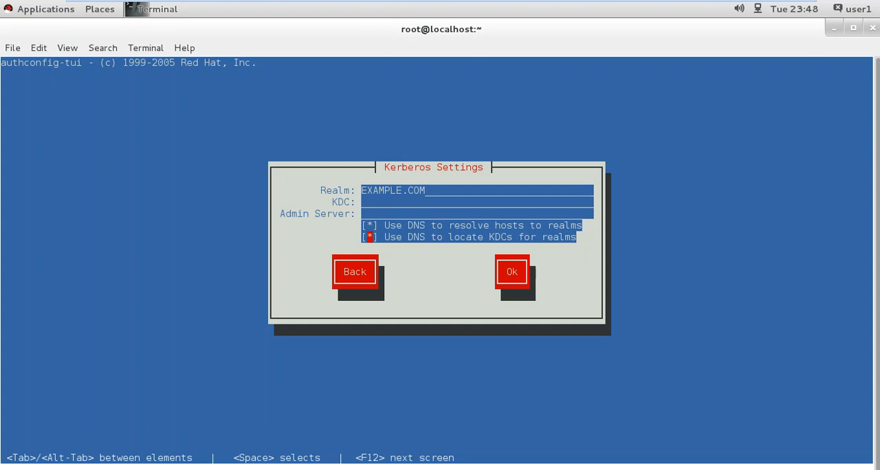
Step: Save the Kerberos settings, accept the CA certificate warning and return to a root prompt
click(512, 272)
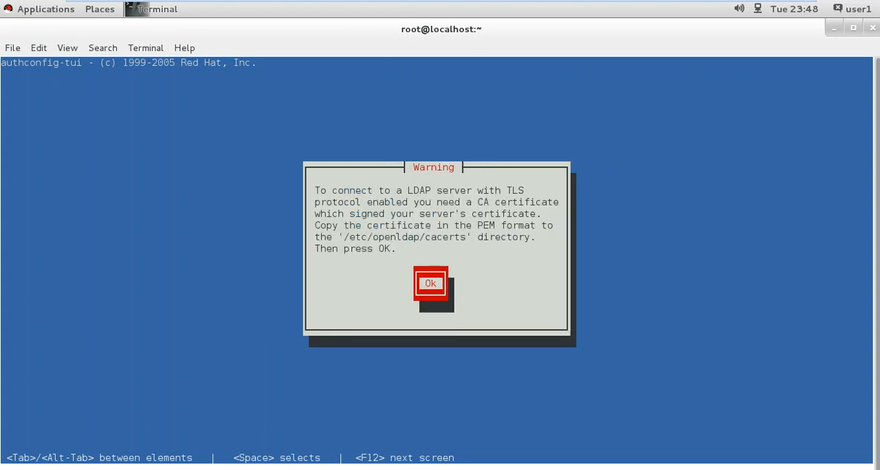
click(431, 283)
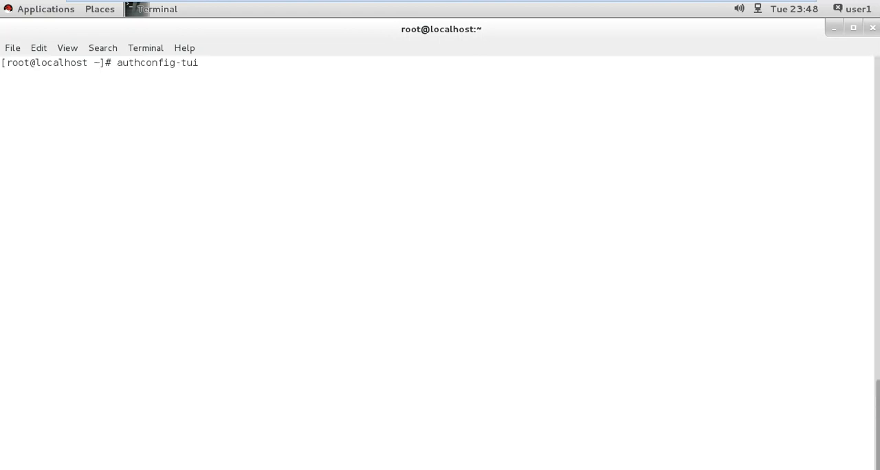
key(Return)
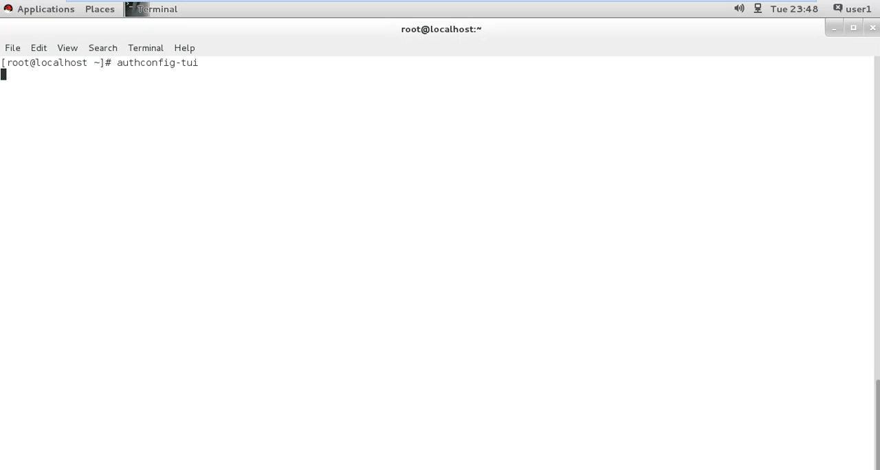
key(Return)
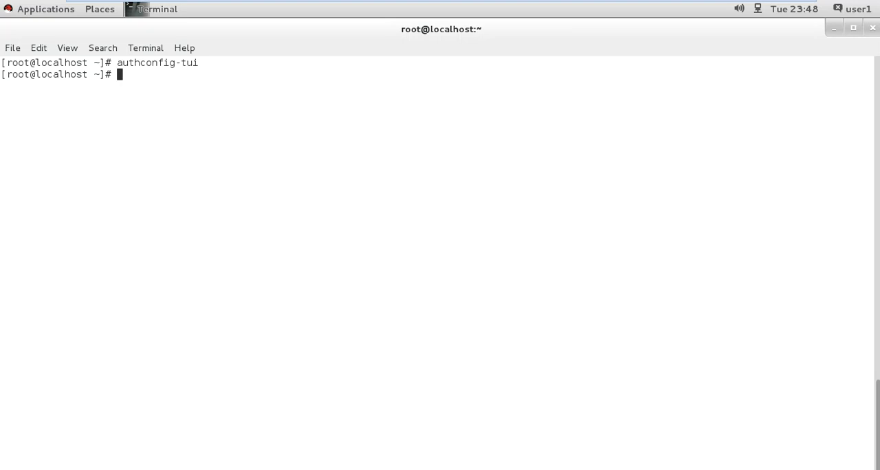
Step: Change into the /etc/openldap/cacerts directory
text(cd)
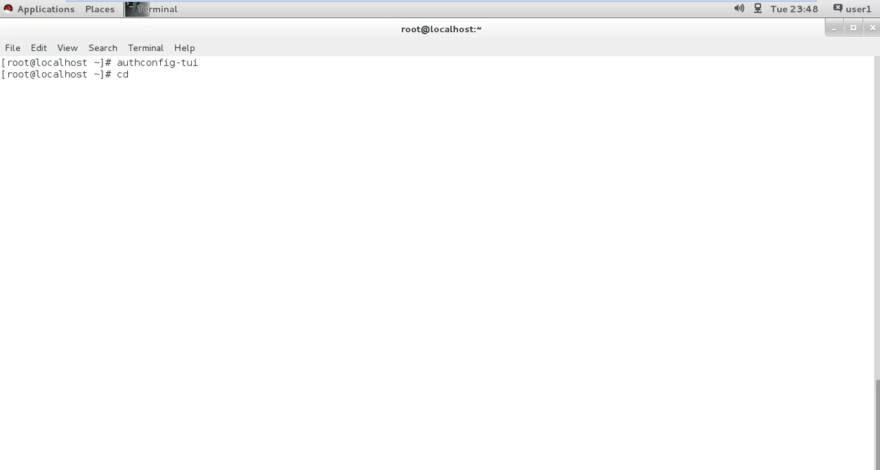
text(" ")
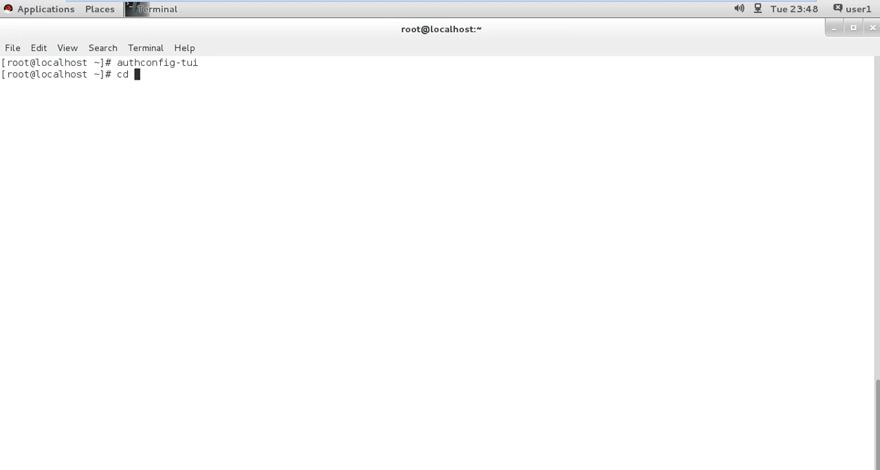
text(/)
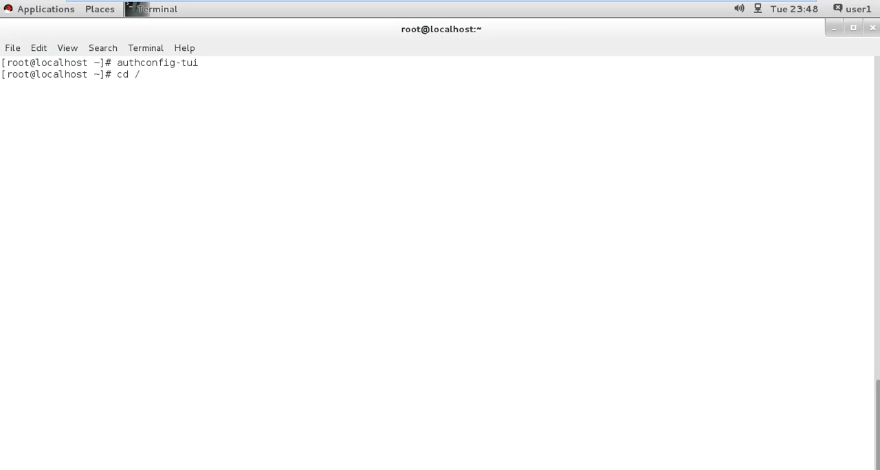
text(etc/)
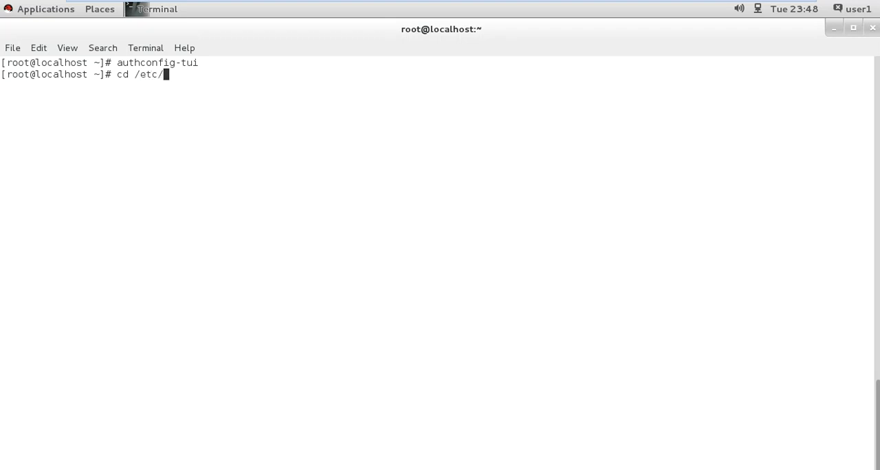
text(o)
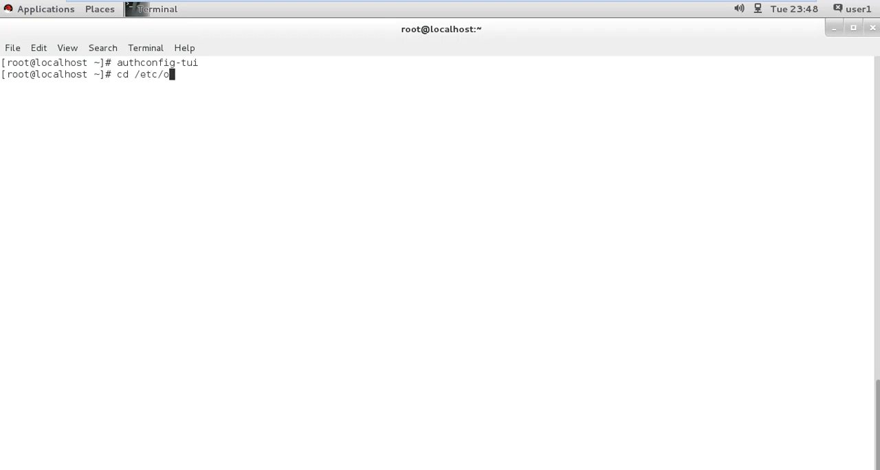
text(penldap/)
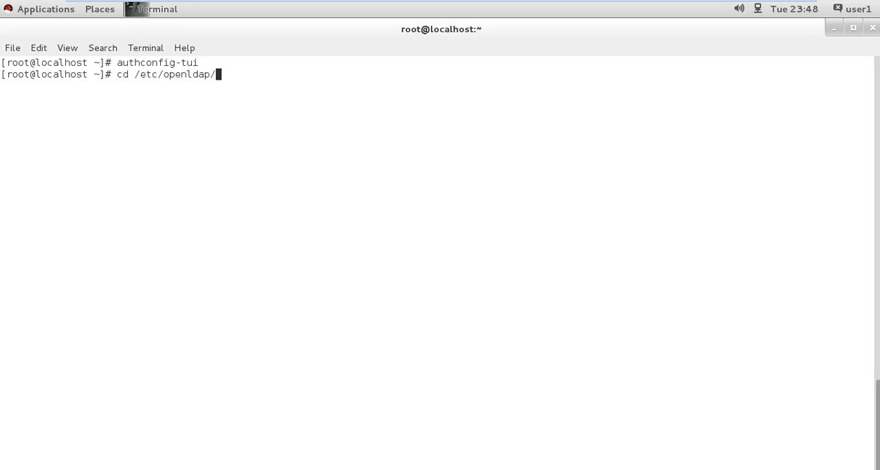
text(cacerts/)
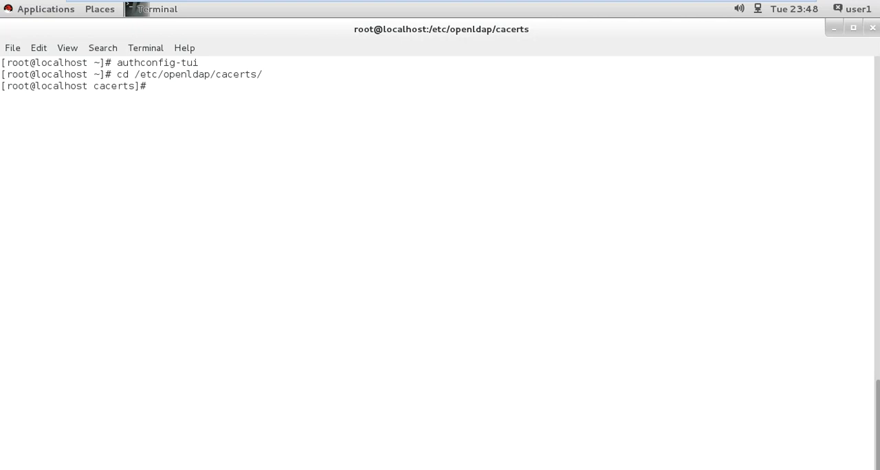
Step: Copy ipa:/root/cacert.p12 here with scp and list the folder to confirm it arrived
text(scp)
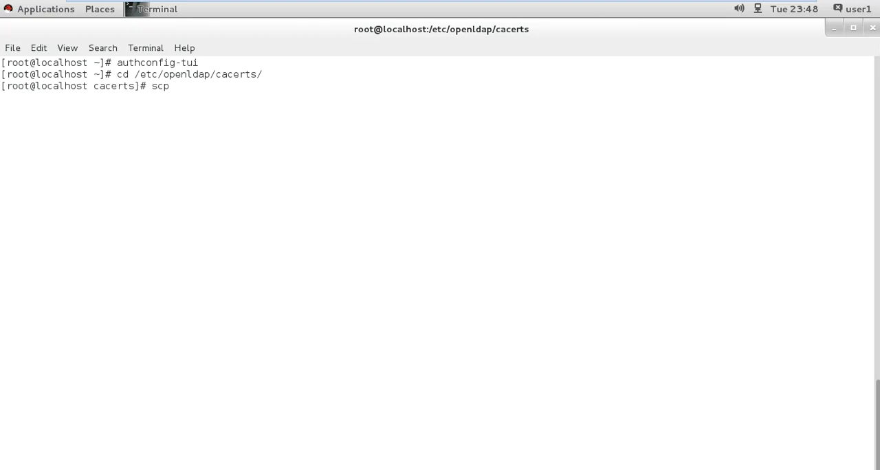
key(space)
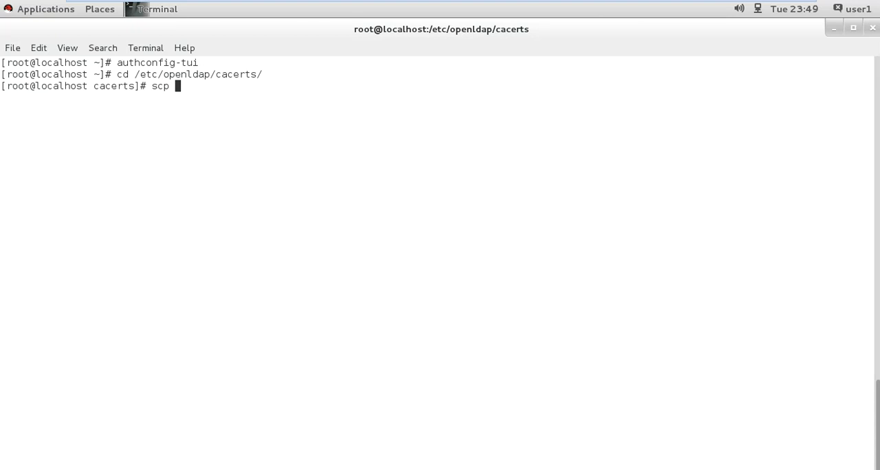
text(ipa)
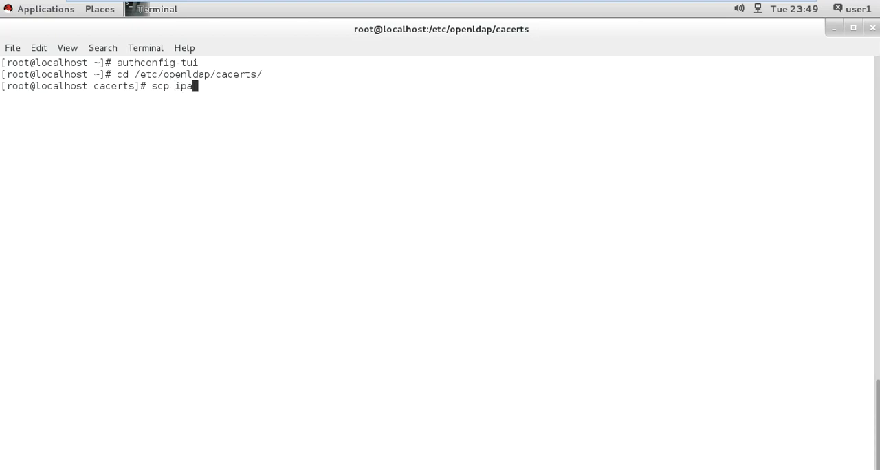
text(:)
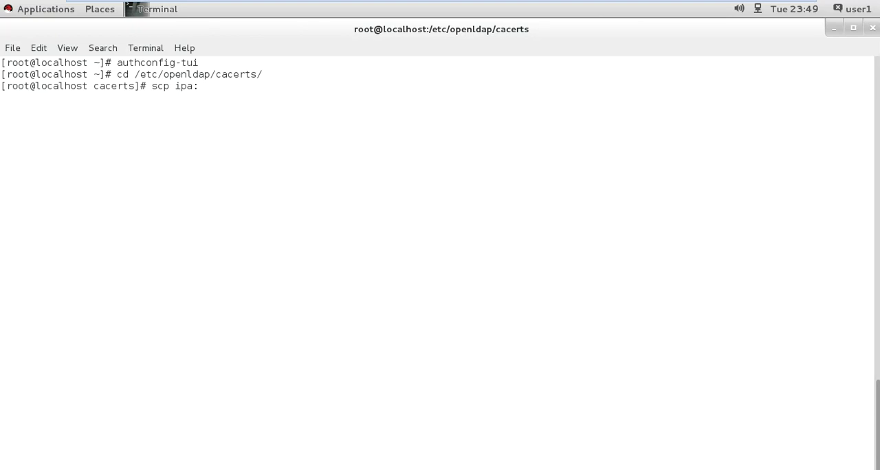
text(/ro)
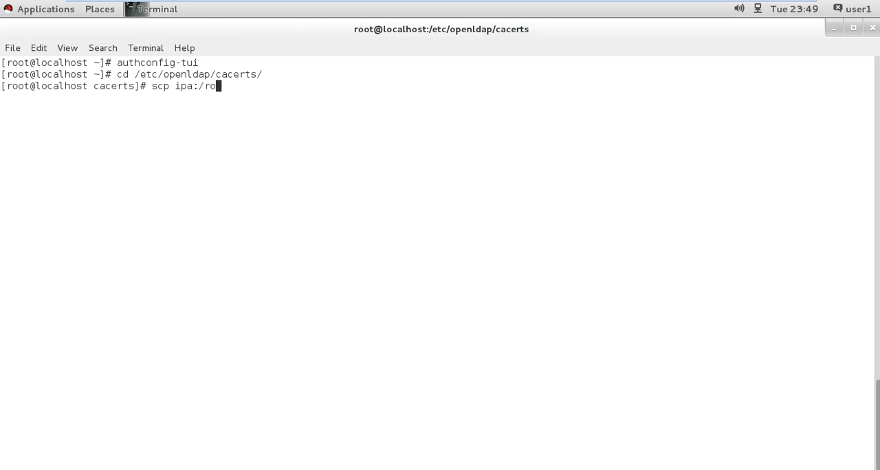
text(ot/)
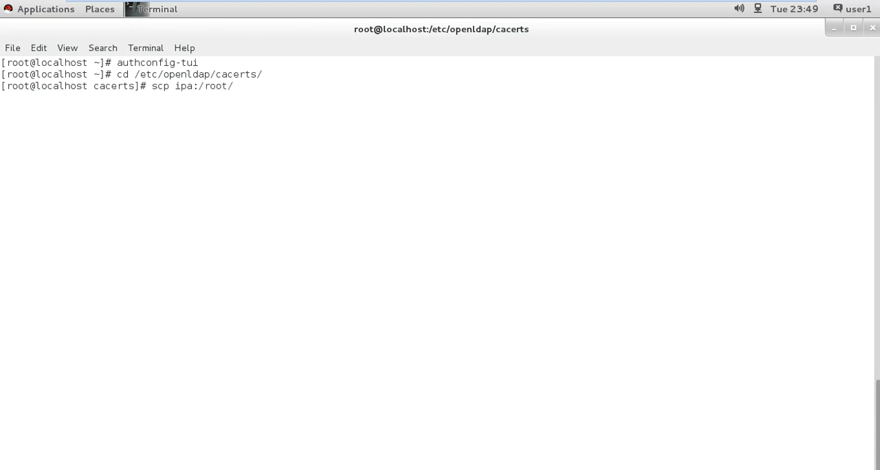
text(cacert)
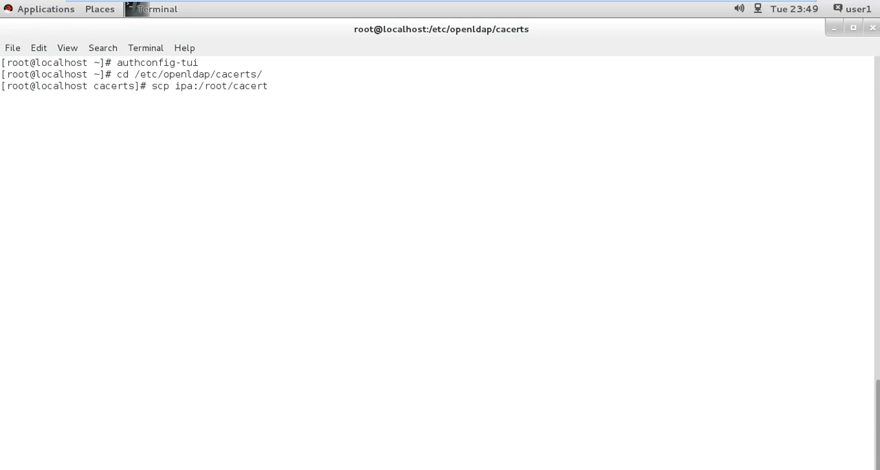
text(.)
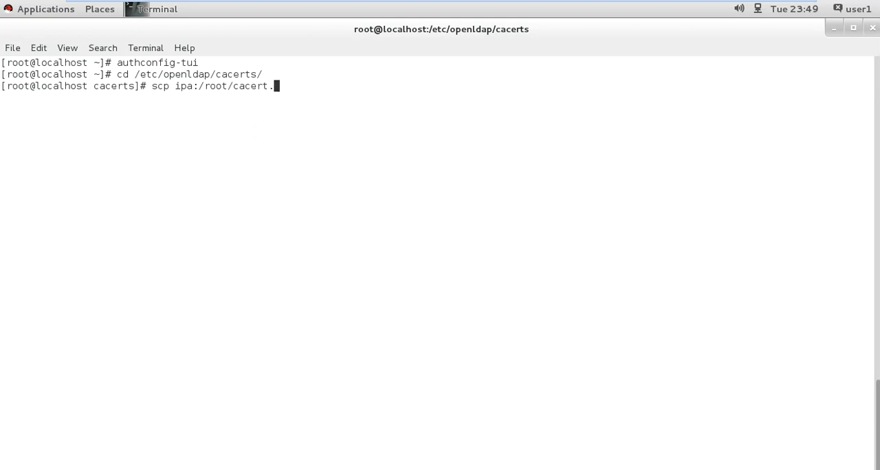
text(p12 .)
text(yes)
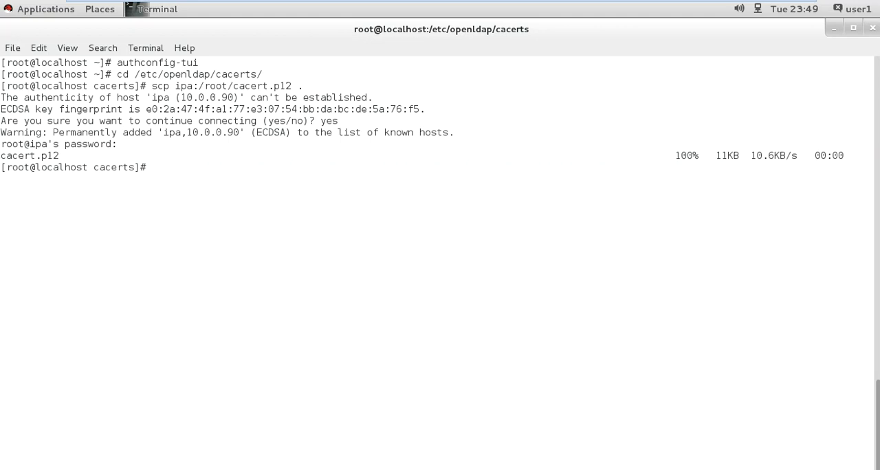
text(ll)
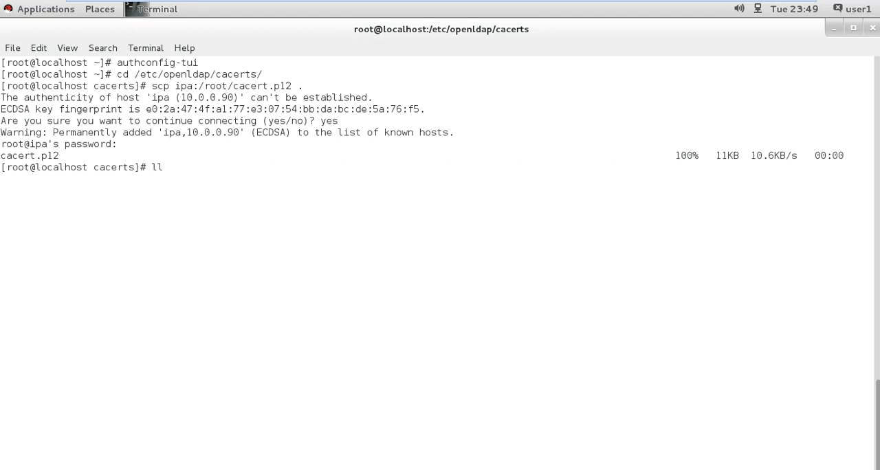
key(Return)
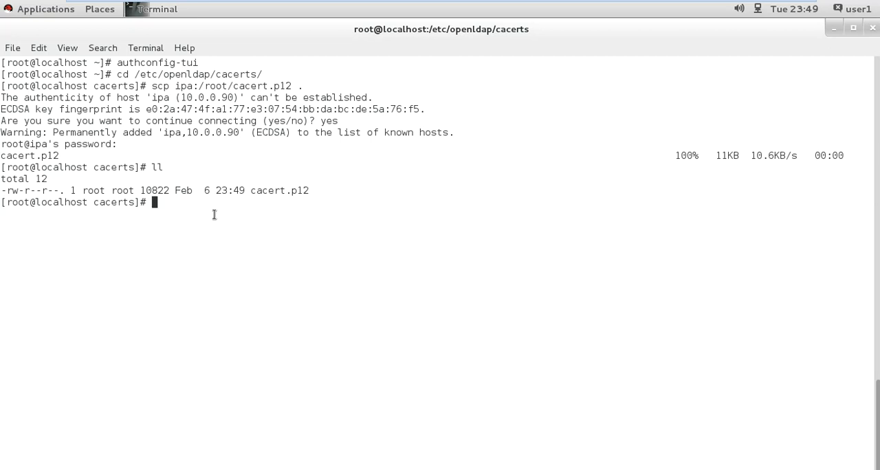
Step: Review /etc/nslcd.conf in vim, searching for the tls_r settings
text(vim)
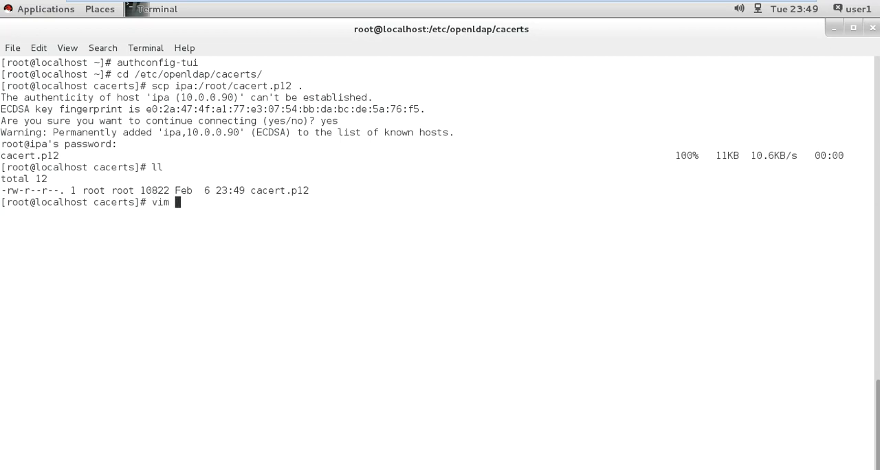
text(/etc/nsl)
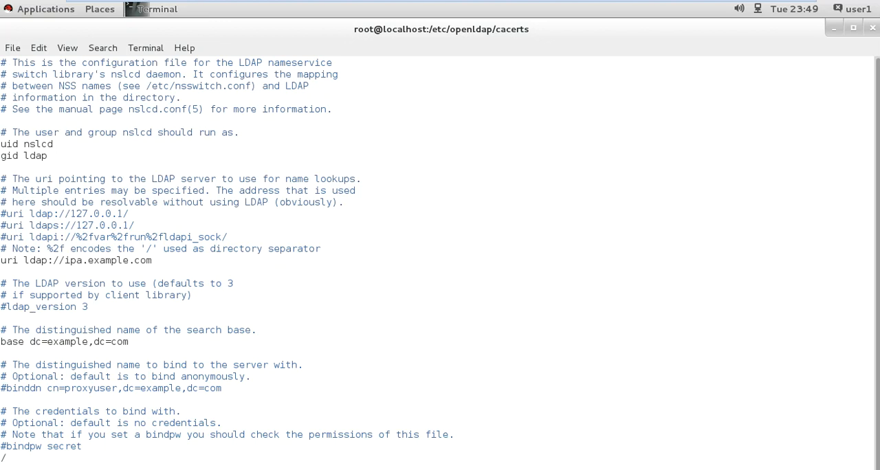
text(tls_r)
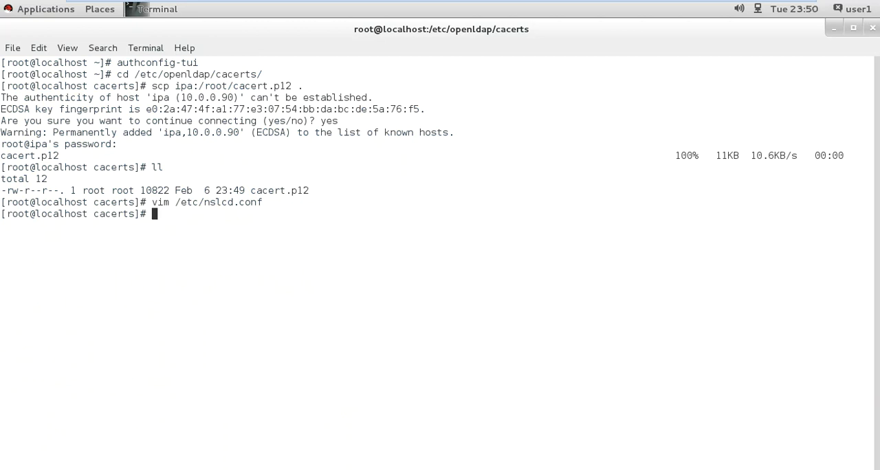
Step: Restart nslcd.service with systemctl
text(systemc)
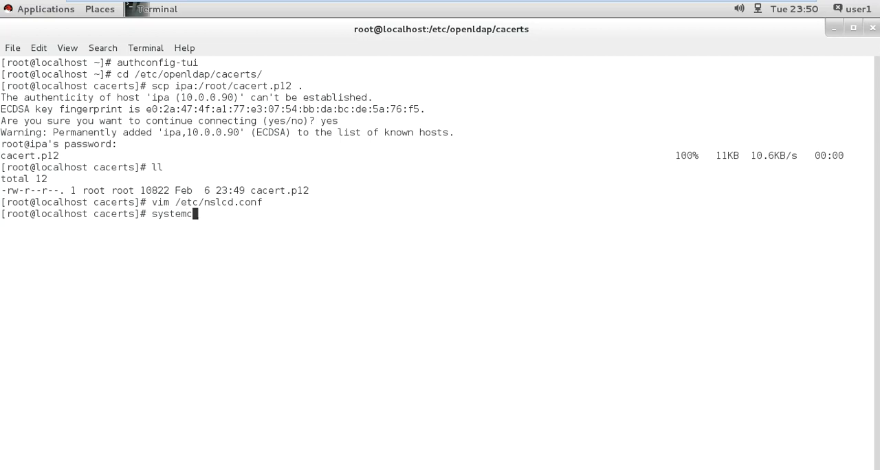
text(tl restart)
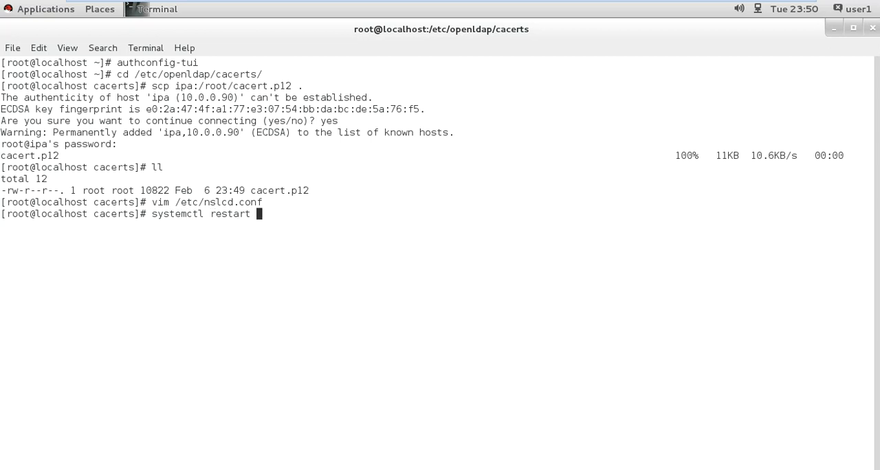
text(nslc)
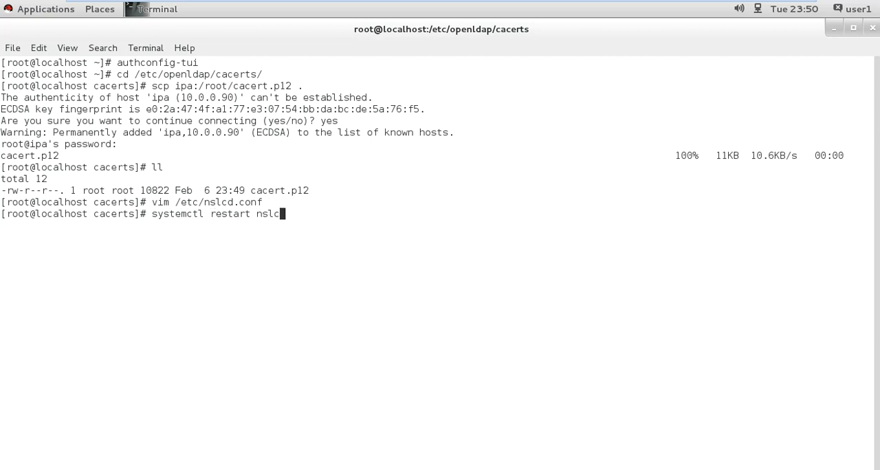
key(Return)
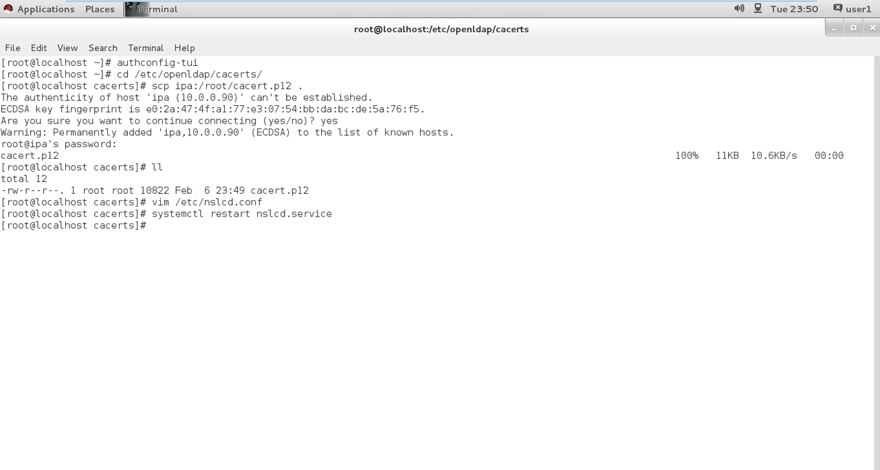
Step: Switch to ldapuser1 with su and confirm the identity with whoami, then exit
text(su)
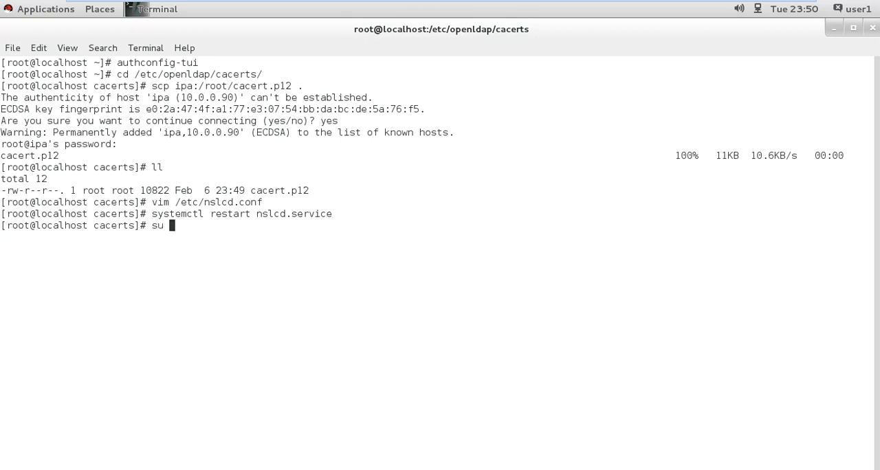
text(- ldap)
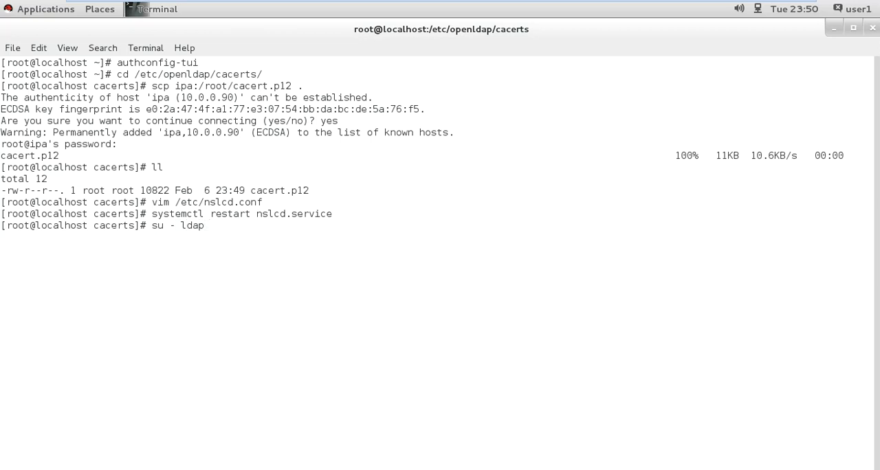
text(user)
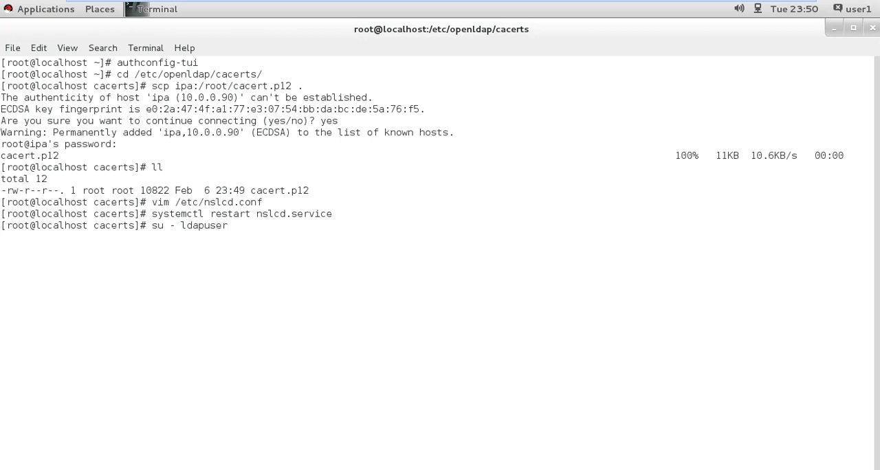
text(1)
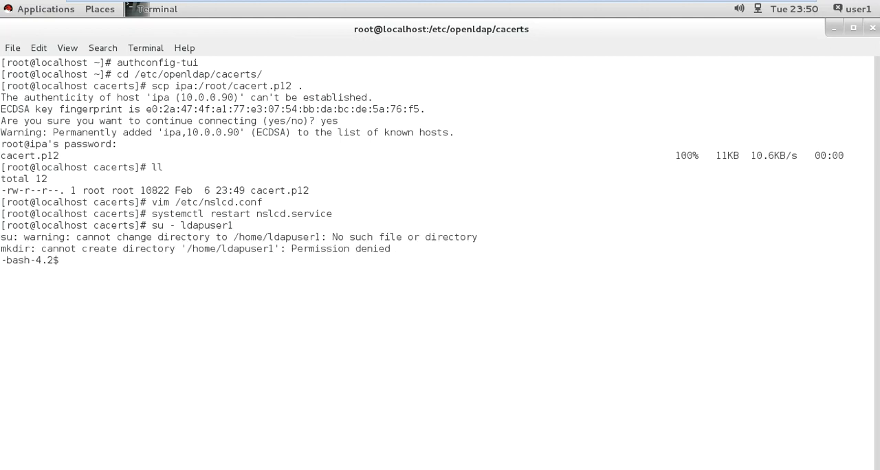
text(who)
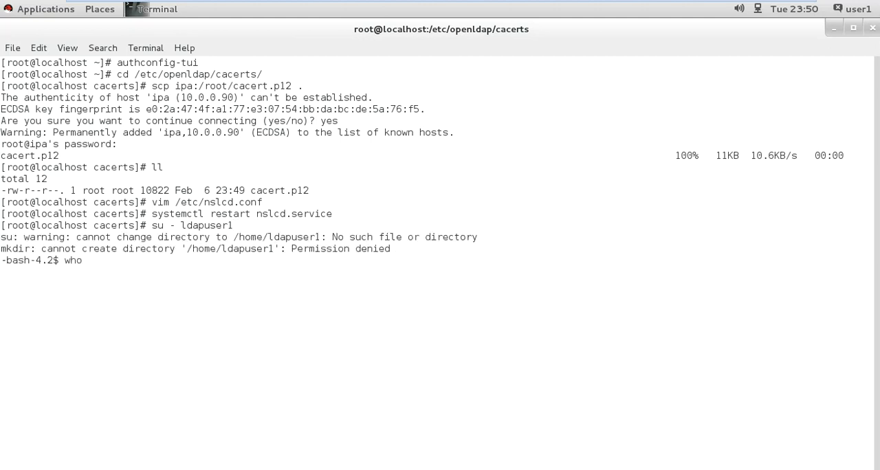
text(whoami)
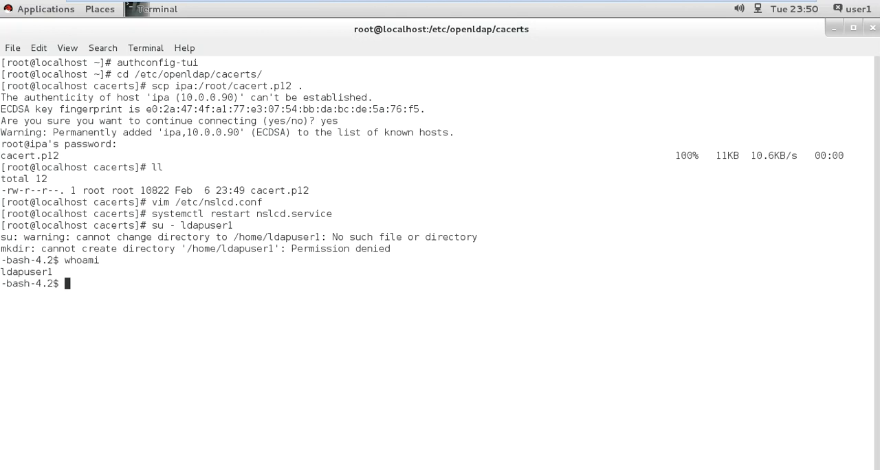
text(exit)
text(su - ldapuser2)
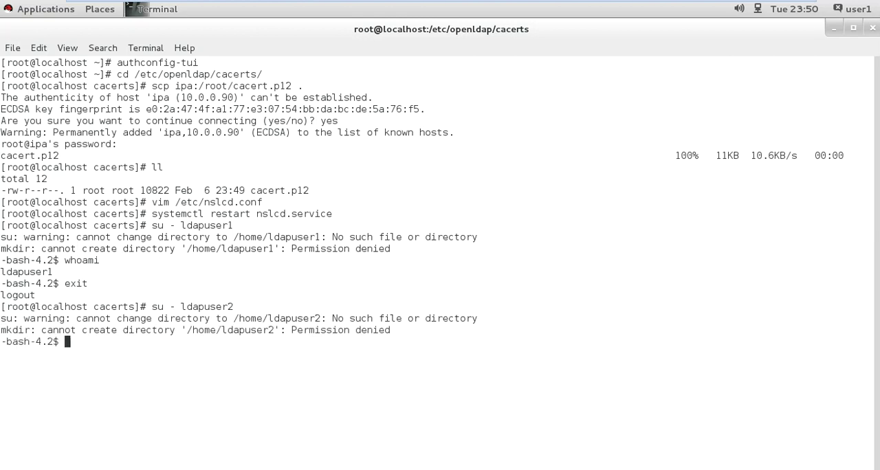
Step: Confirm the ldapuser2 login with whoami and exit back to root
text(whomi)
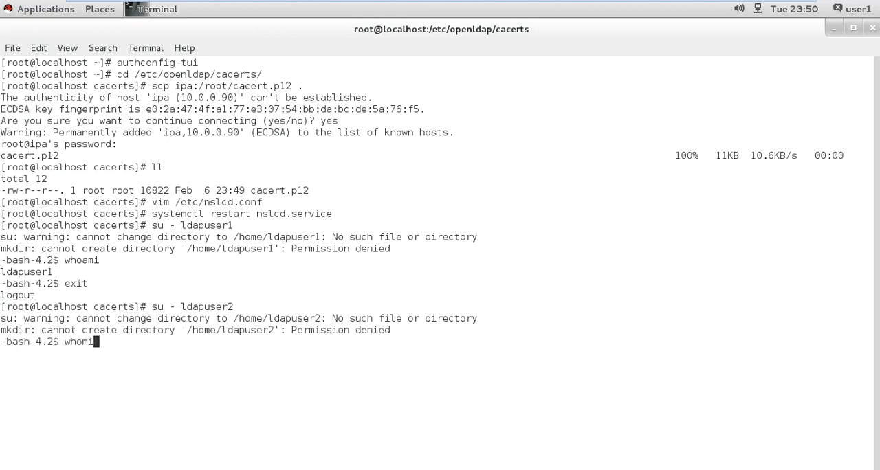
key(Return)
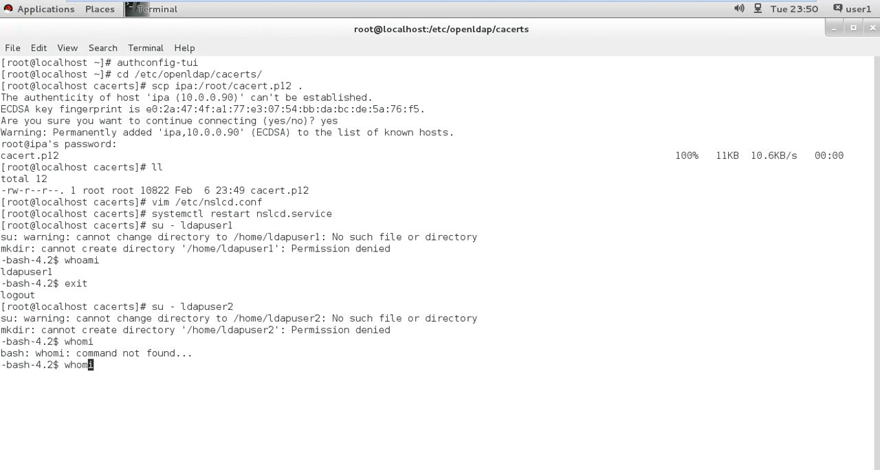
text(ai)
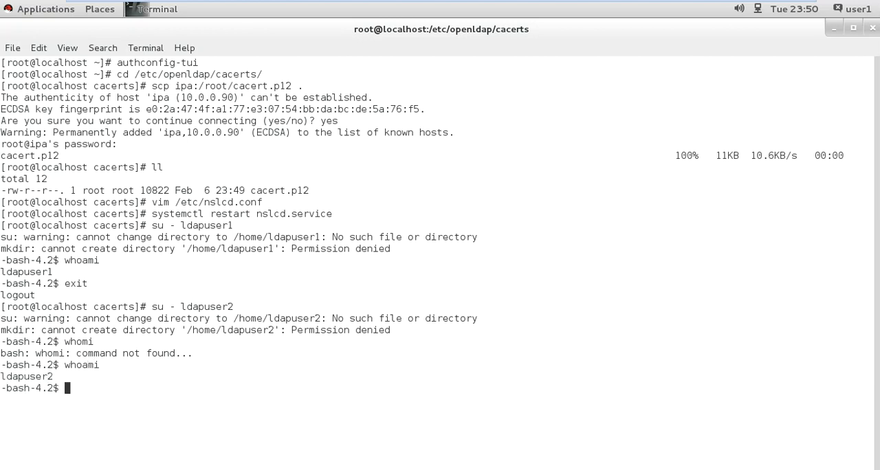
text(exit)
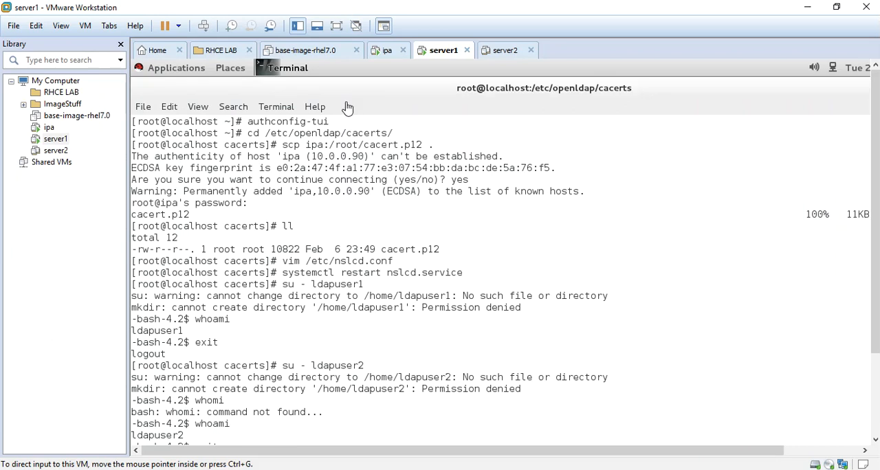
mouse_move(343, 209)
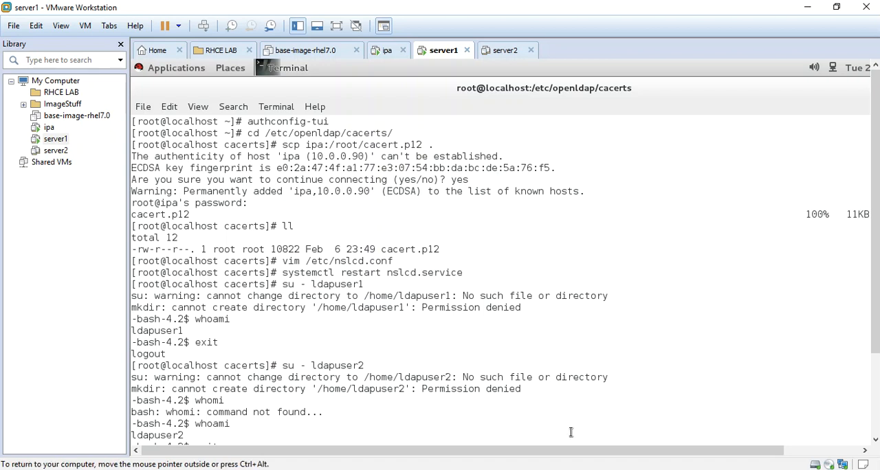
mouse_move(577, 436)
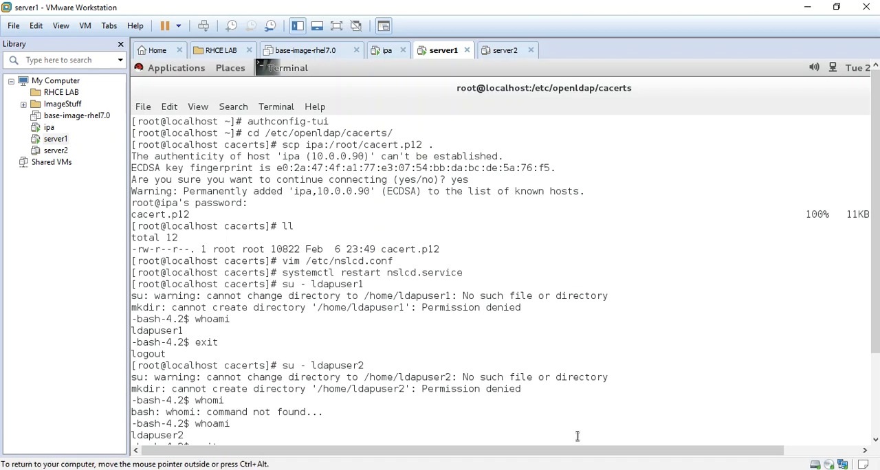